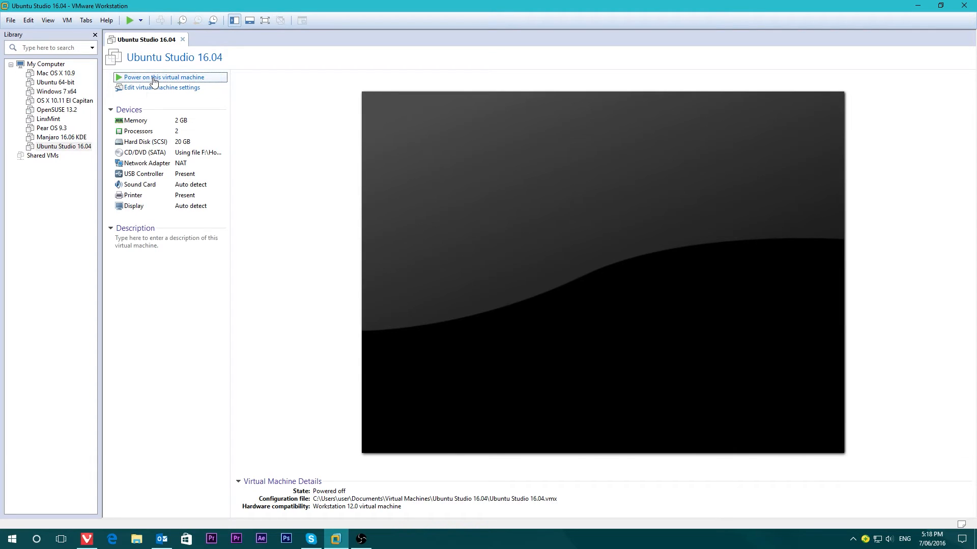
- Power on the Ubuntu Studio 16.04 virtual machine
{"action": "left_click", "coordinate": [166, 76]}
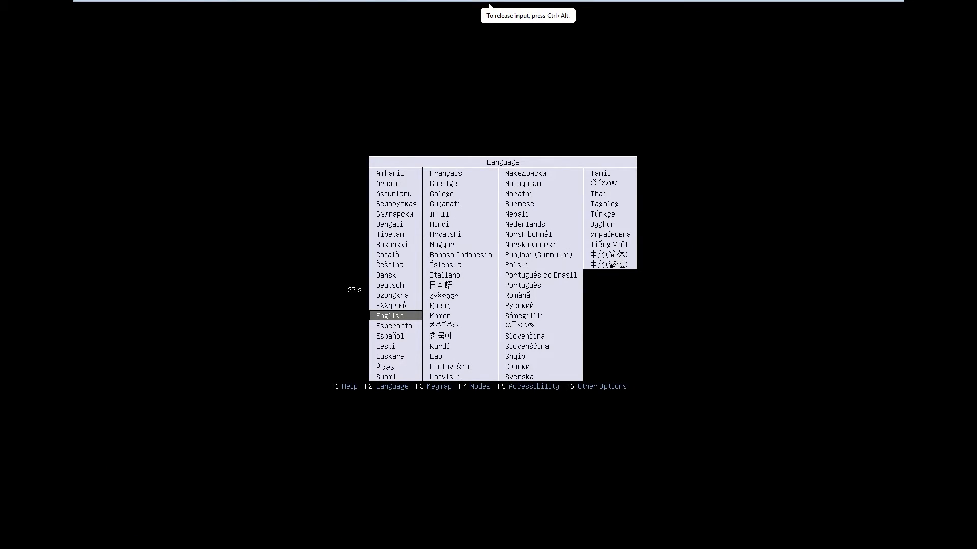
- Accept English in the boot menu and boot into the installer
{"action": "key", "text": "enter"}
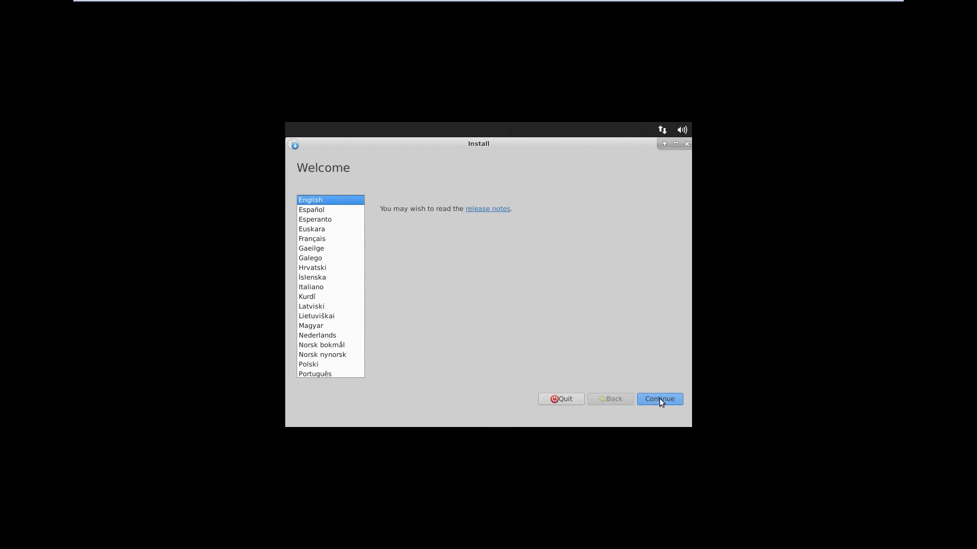
- Continue past Welcome and Preparing to install, leaving updates and third-party software unticked
{"action": "left_click", "coordinate": [659, 399]}
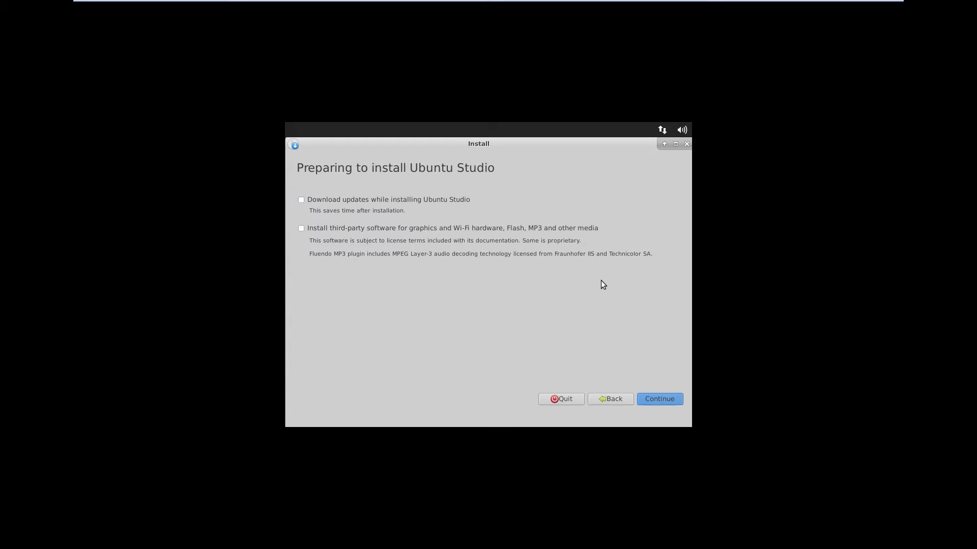
{"action": "mouse_move", "coordinate": [546, 269]}
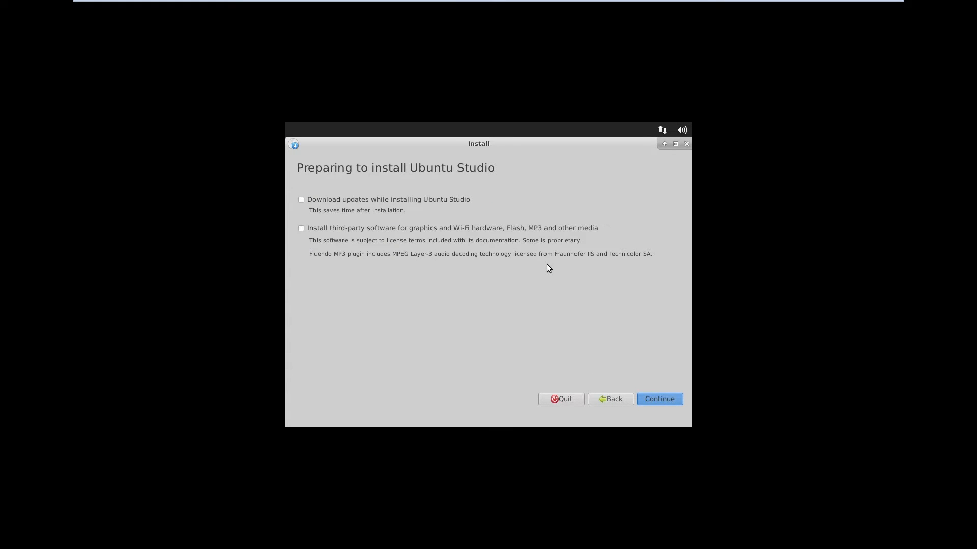
{"action": "mouse_move", "coordinate": [548, 263]}
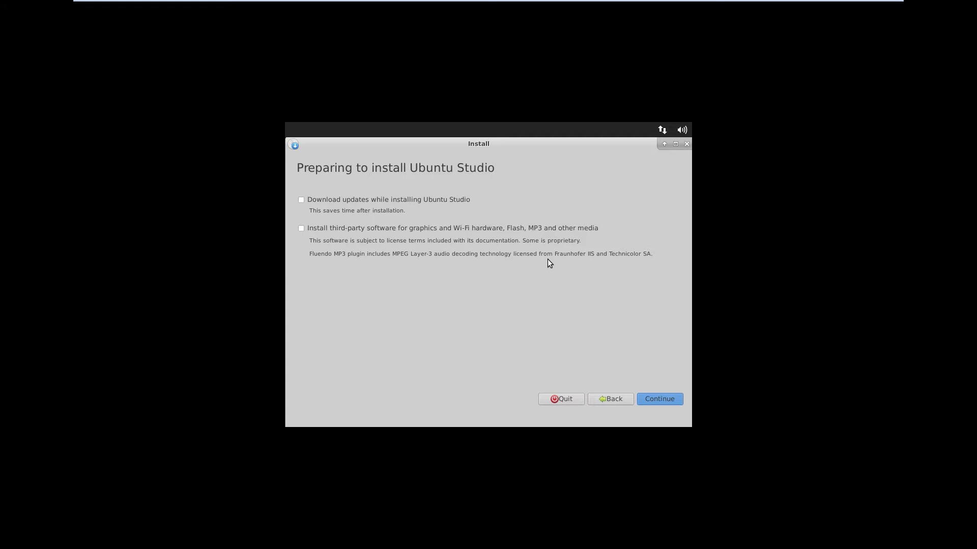
{"action": "mouse_move", "coordinate": [547, 266]}
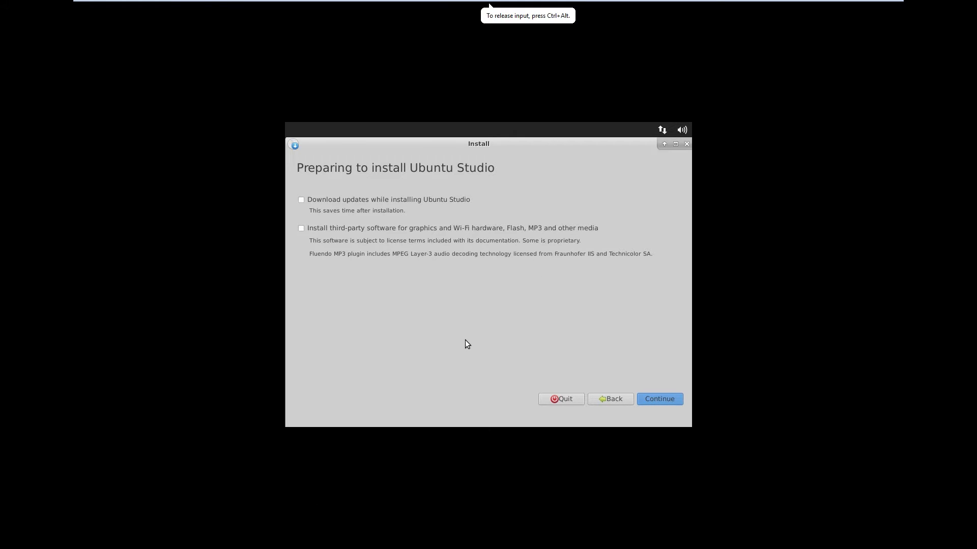
{"action": "mouse_move", "coordinate": [634, 365]}
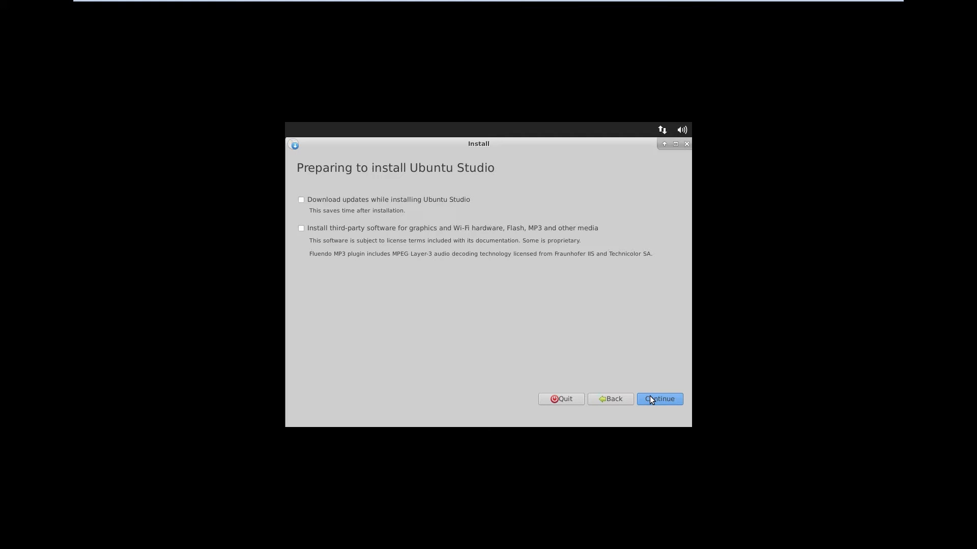
{"action": "left_click", "coordinate": [660, 399]}
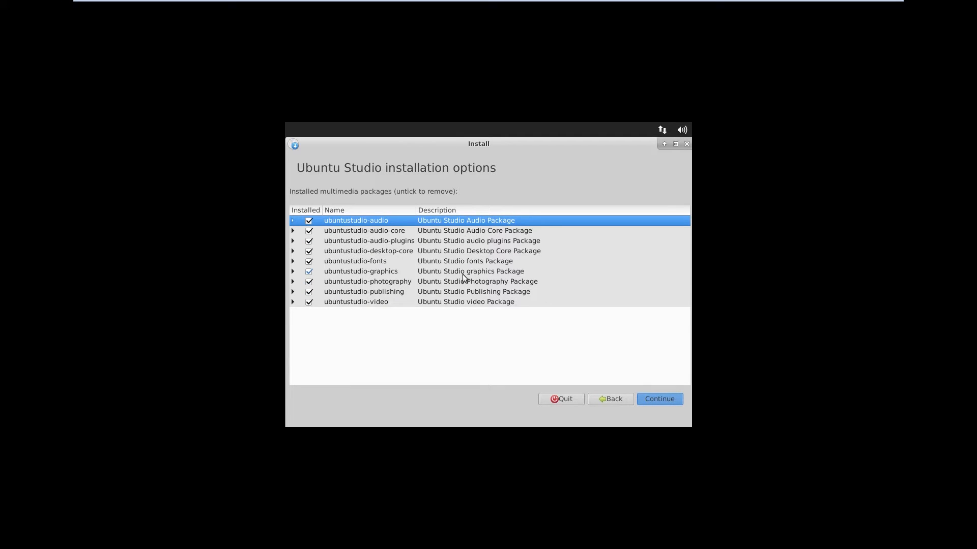
- Peek inside the ubuntustudio-video package list, then continue with all multimedia packages ticked
{"action": "left_click", "coordinate": [292, 302]}
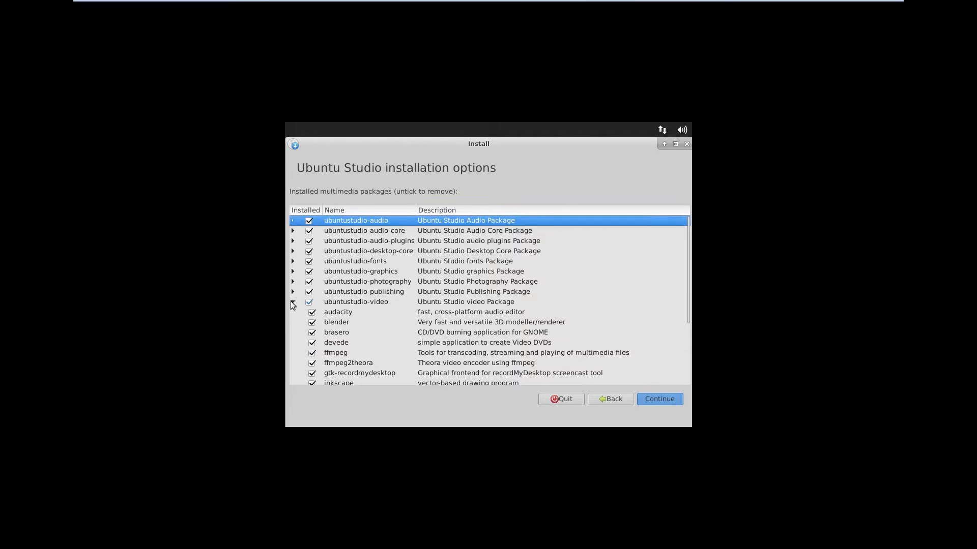
{"action": "left_click", "coordinate": [292, 302]}
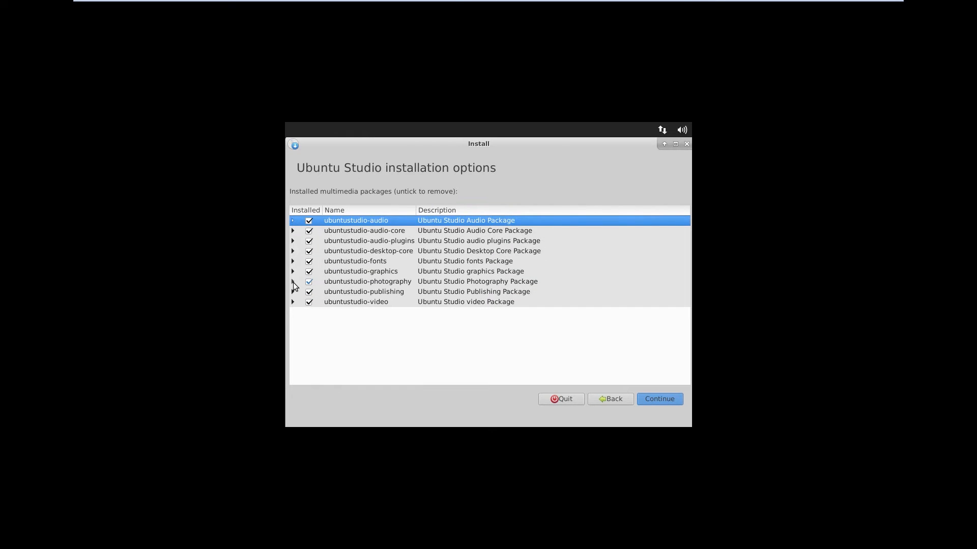
{"action": "mouse_move", "coordinate": [660, 399]}
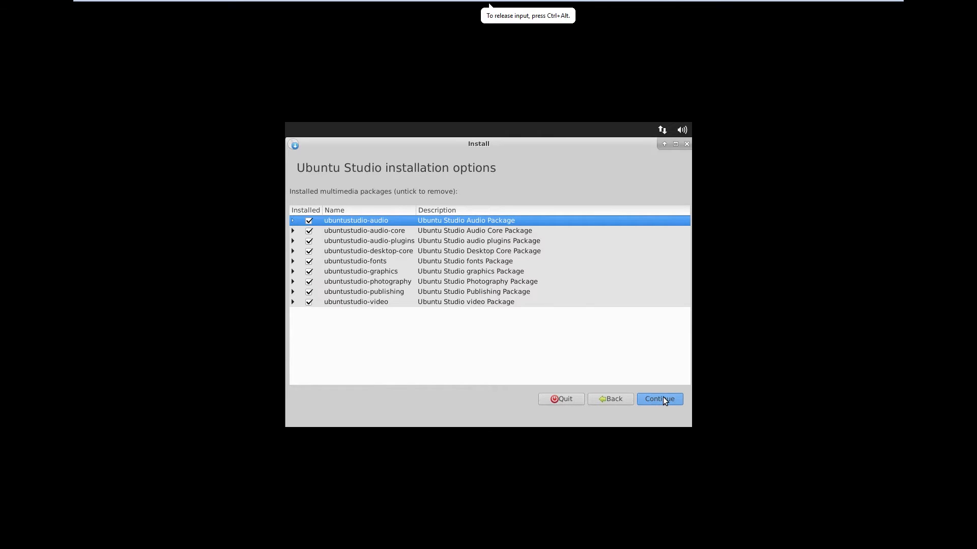
{"action": "left_click", "coordinate": [659, 399]}
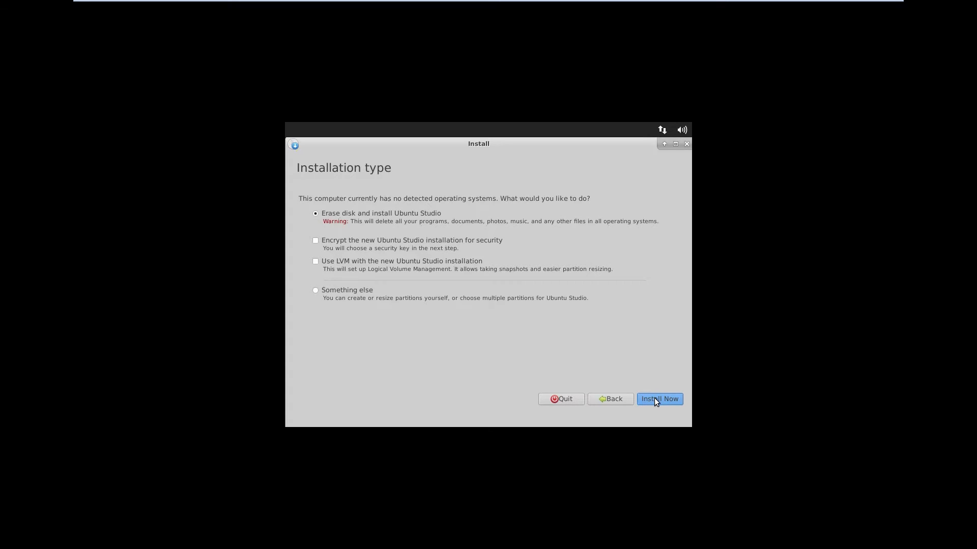
- Begin the 'Erase disk and install Ubuntu Studio' installation
{"action": "left_click", "coordinate": [659, 399]}
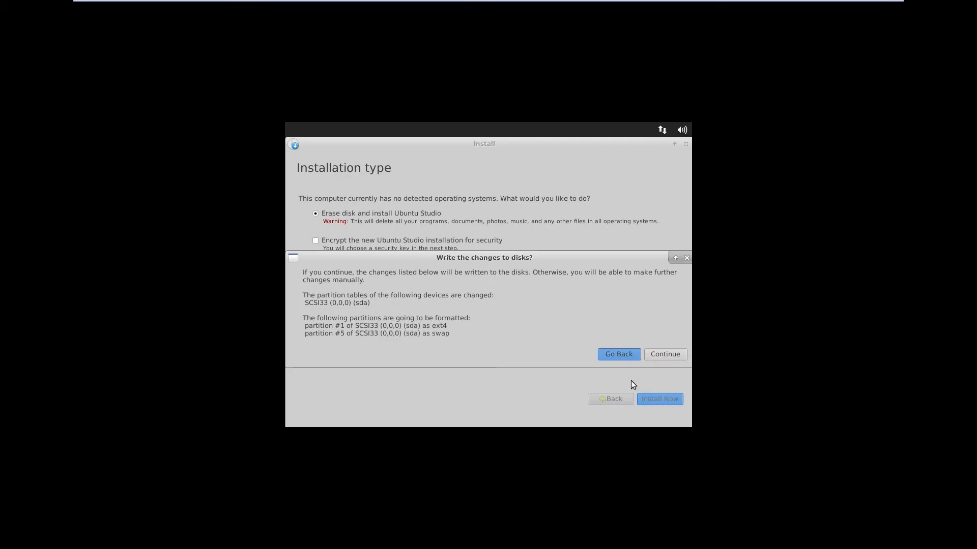
{"action": "mouse_move", "coordinate": [665, 354]}
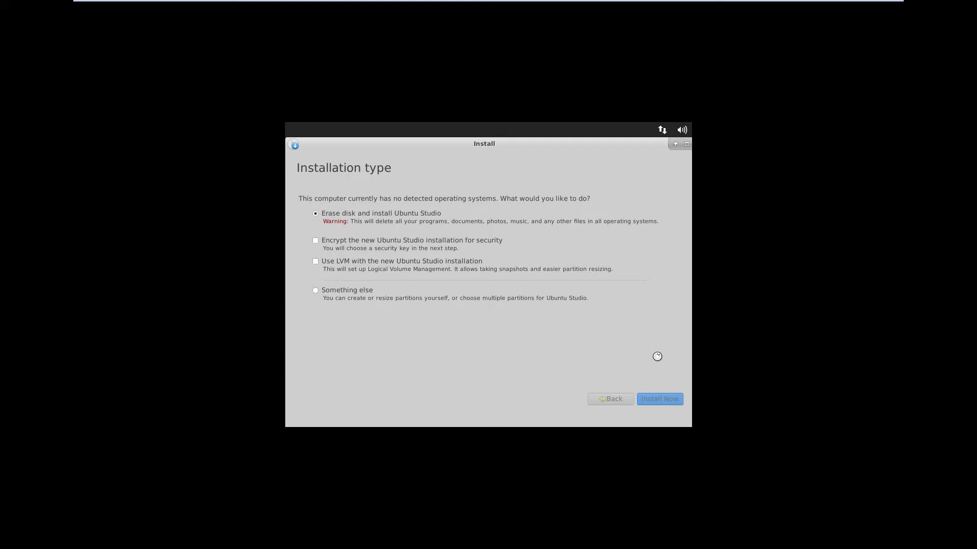
- Accept disk changes, set location to Sydney and keep the English (US) keyboard layout
{"action": "left_click", "coordinate": [659, 399]}
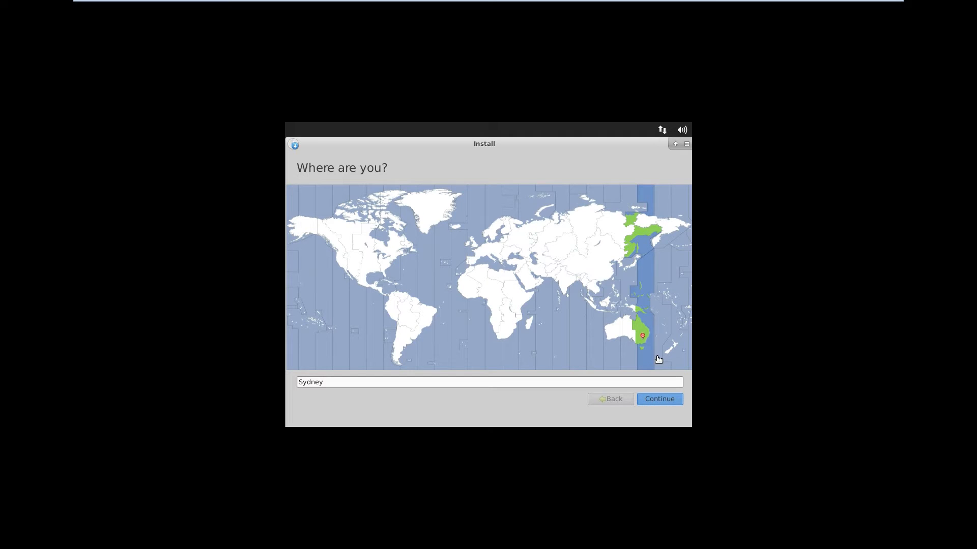
{"action": "mouse_move", "coordinate": [659, 405]}
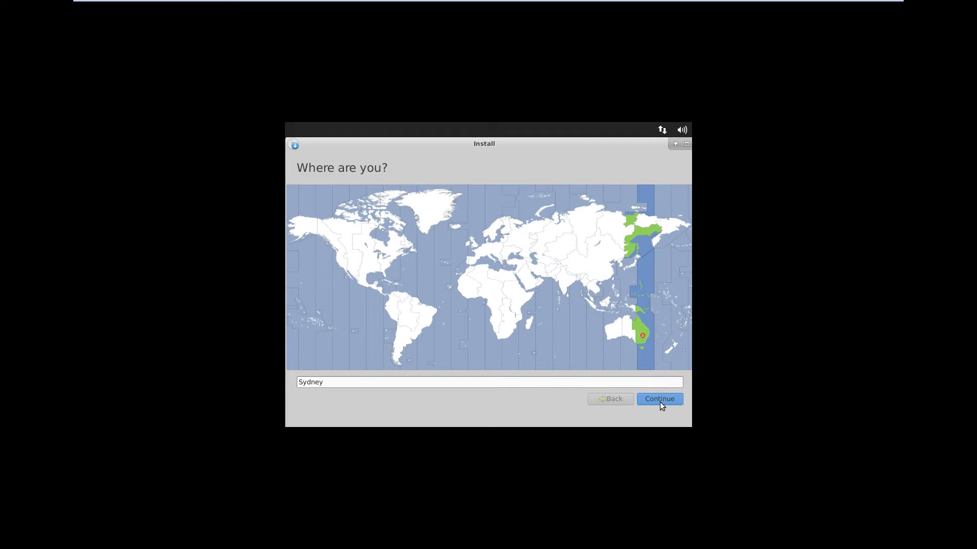
{"action": "left_click", "coordinate": [659, 399]}
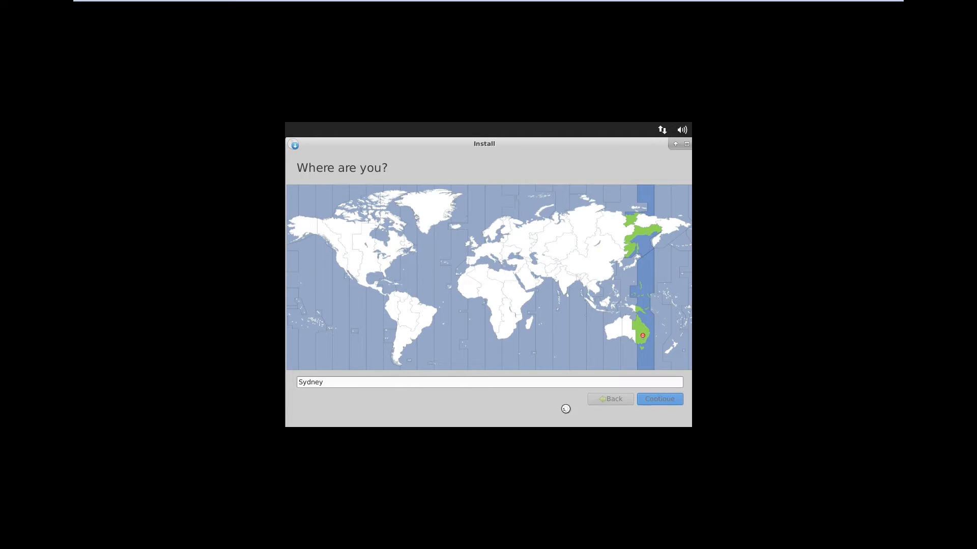
{"action": "left_click", "coordinate": [660, 399]}
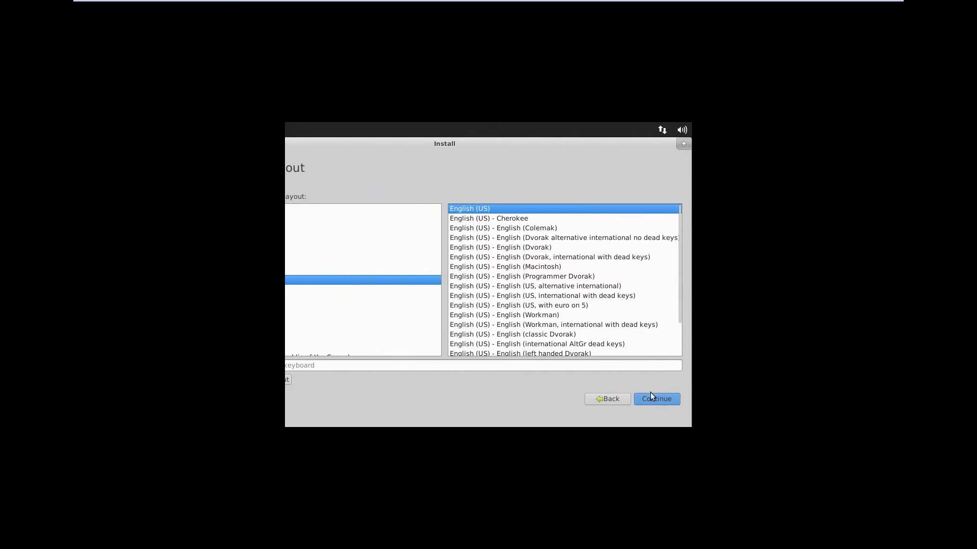
{"action": "left_click", "coordinate": [656, 399]}
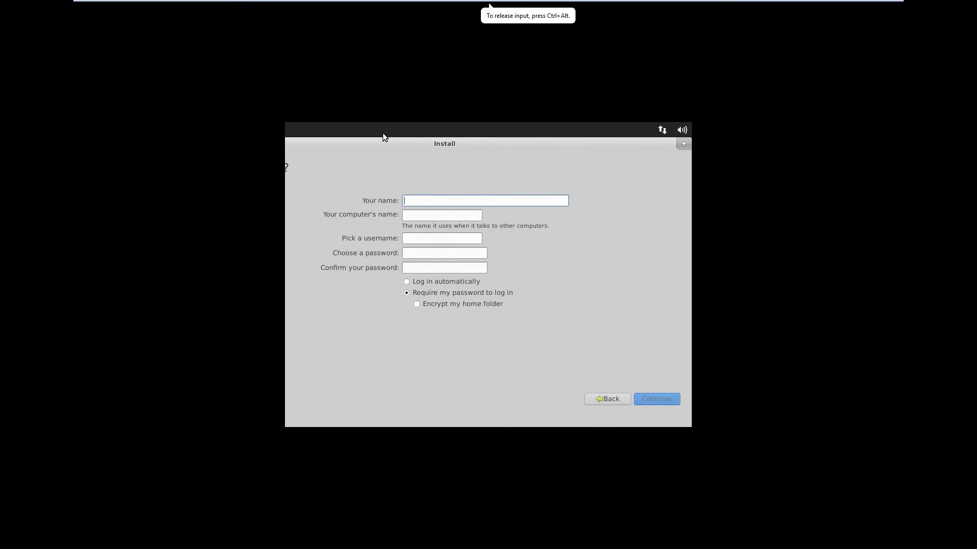
- Enter name 'Jammes Pen', computer name Ubuntu-Studio1 and password, enable automatic login, and continue
{"action": "type", "text": "Jammes Penhey"}
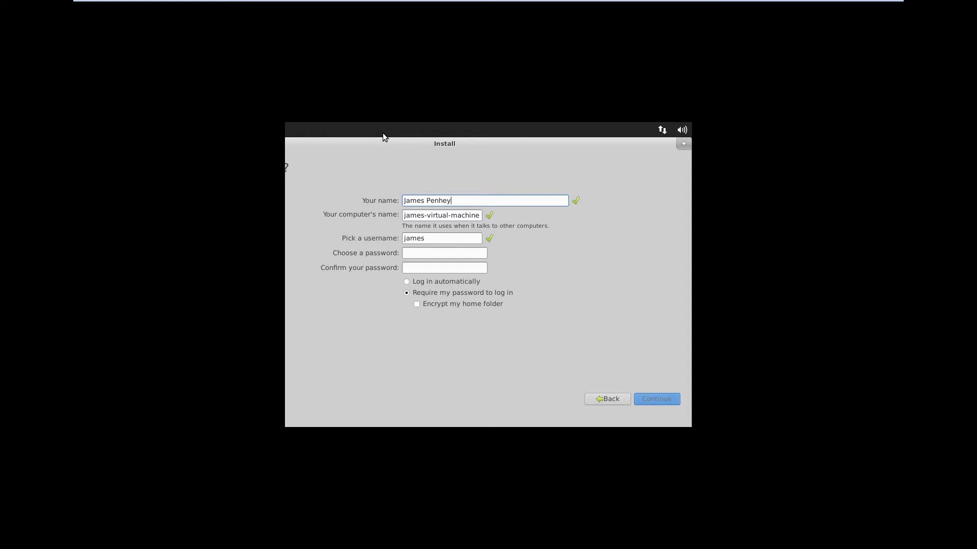
{"action": "type", "text": "U"}
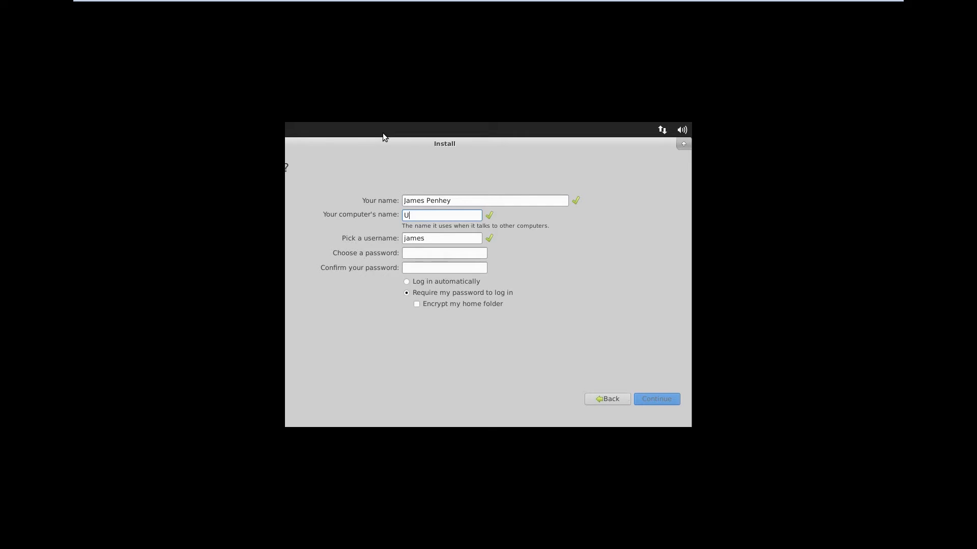
{"action": "type", "text": "buntu-Studio1"}
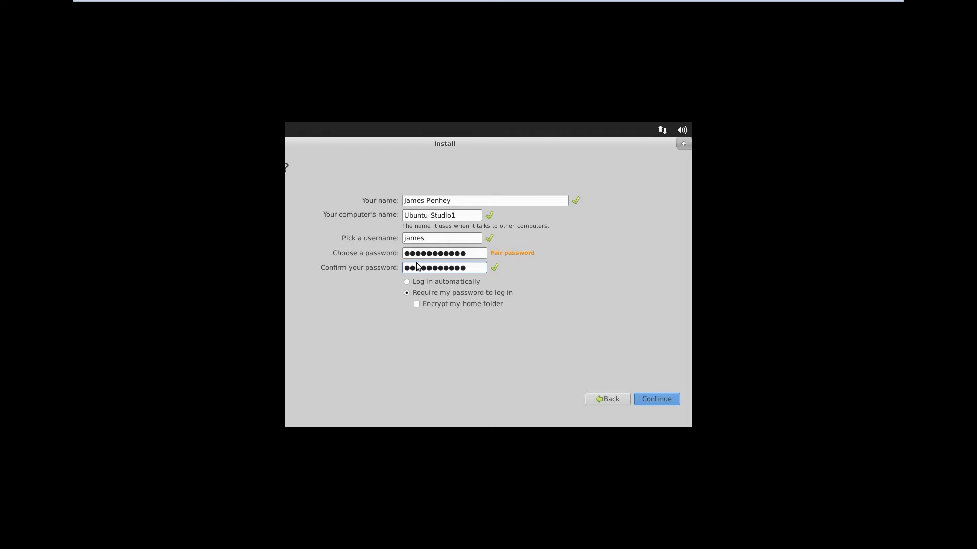
{"action": "left_click", "coordinate": [407, 281]}
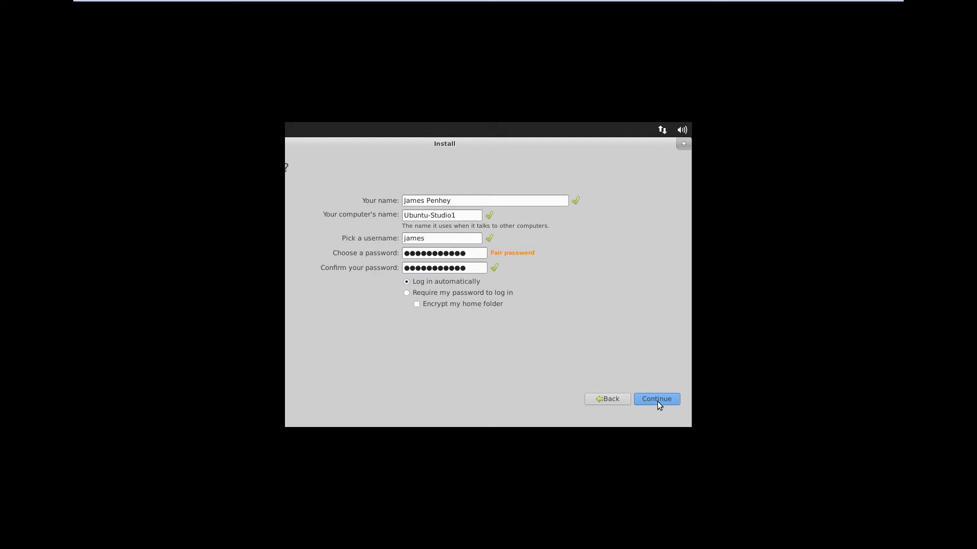
{"action": "left_click", "coordinate": [657, 399]}
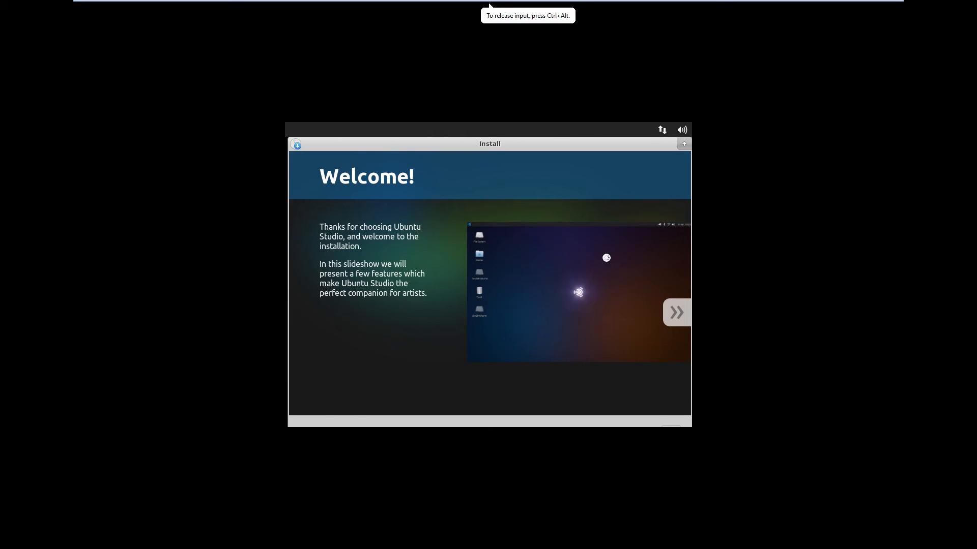
{"action": "mouse_move", "coordinate": [616, 342]}
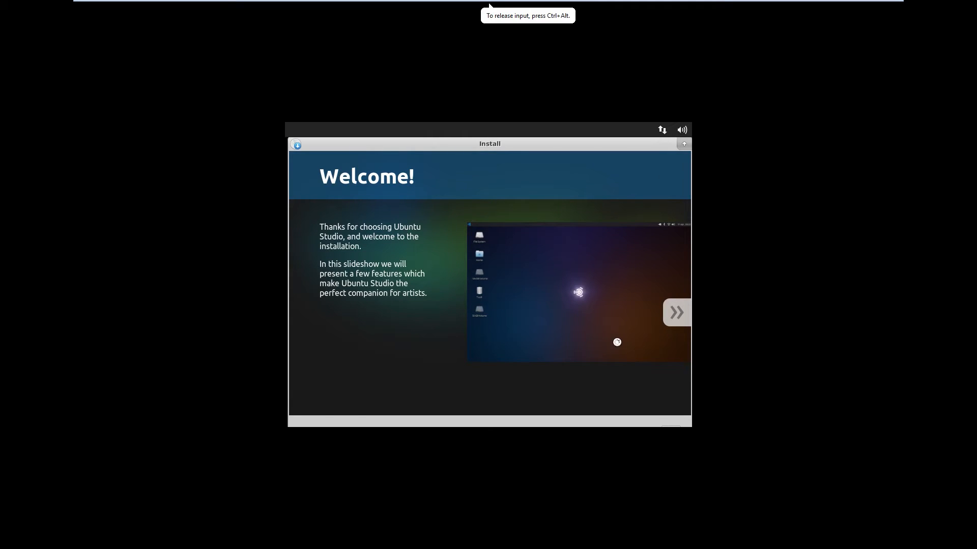
- Advance the installer slideshow from Welcome through the audio and photography slides
{"action": "left_click", "coordinate": [676, 312]}
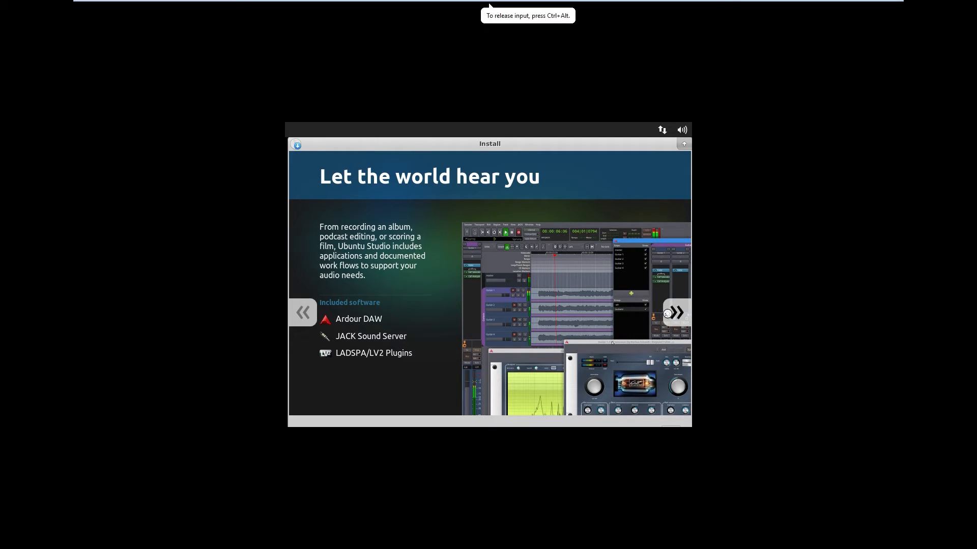
{"action": "left_click", "coordinate": [676, 312]}
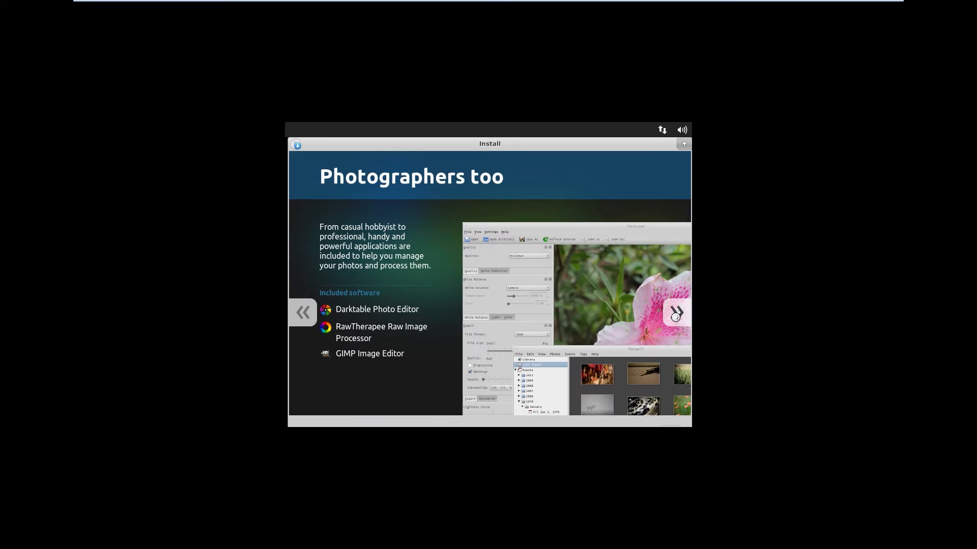
{"action": "left_click", "coordinate": [676, 313]}
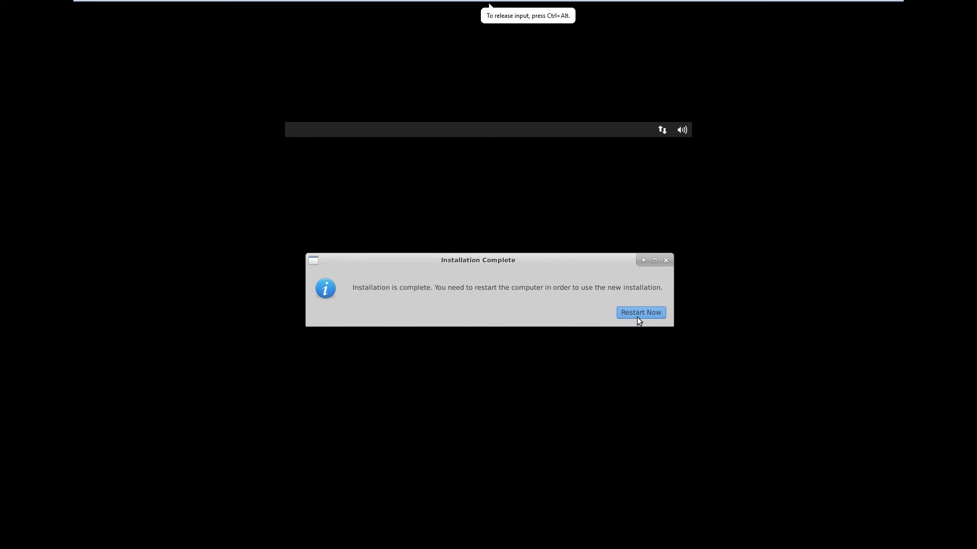
{"action": "mouse_move", "coordinate": [640, 313]}
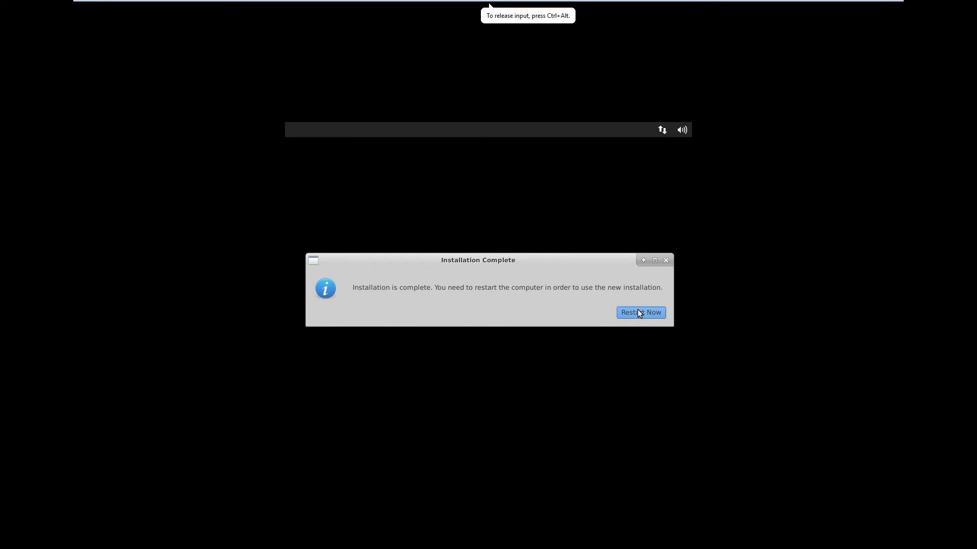
- Choose Restart Now in the Installation Complete dialog
{"action": "left_click", "coordinate": [640, 312]}
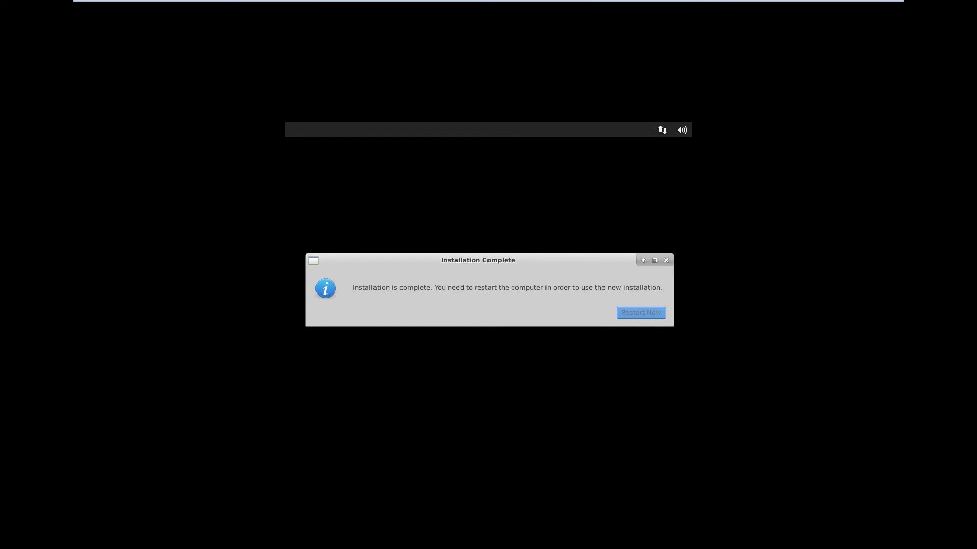
{"action": "left_click", "coordinate": [639, 312]}
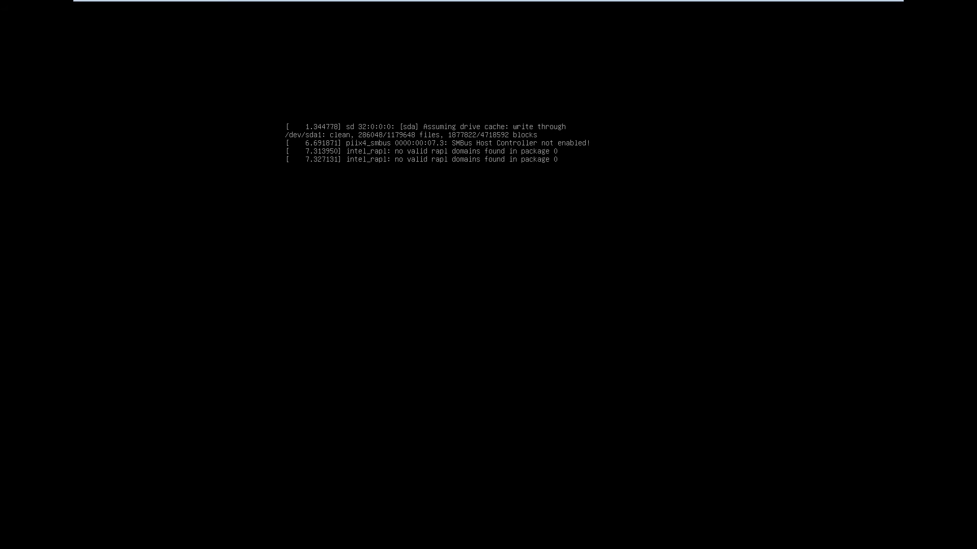
- Give the VM window input focus while the new Ubuntu Studio system boots
{"action": "left_click", "coordinate": [488, 6]}
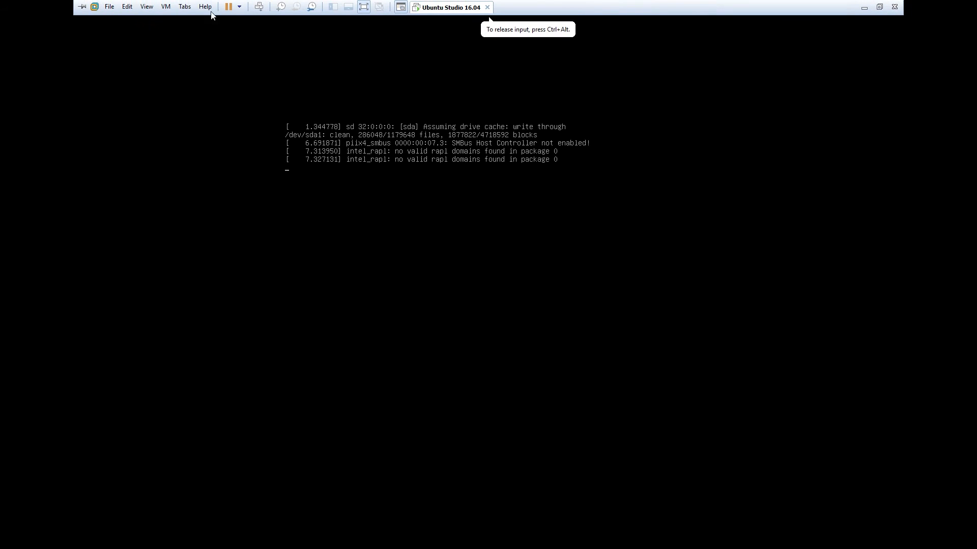
{"action": "left_click", "coordinate": [146, 6]}
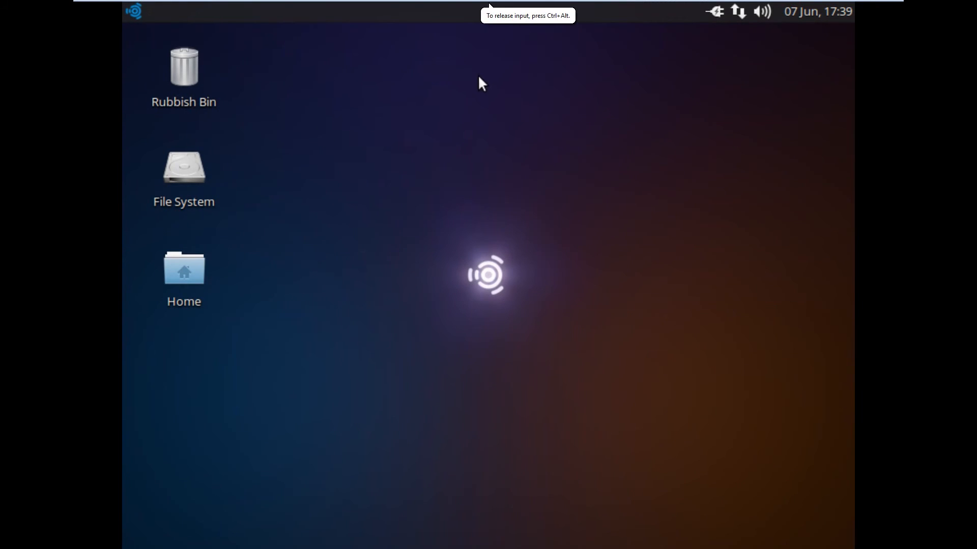
{"action": "mouse_move", "coordinate": [346, 5]}
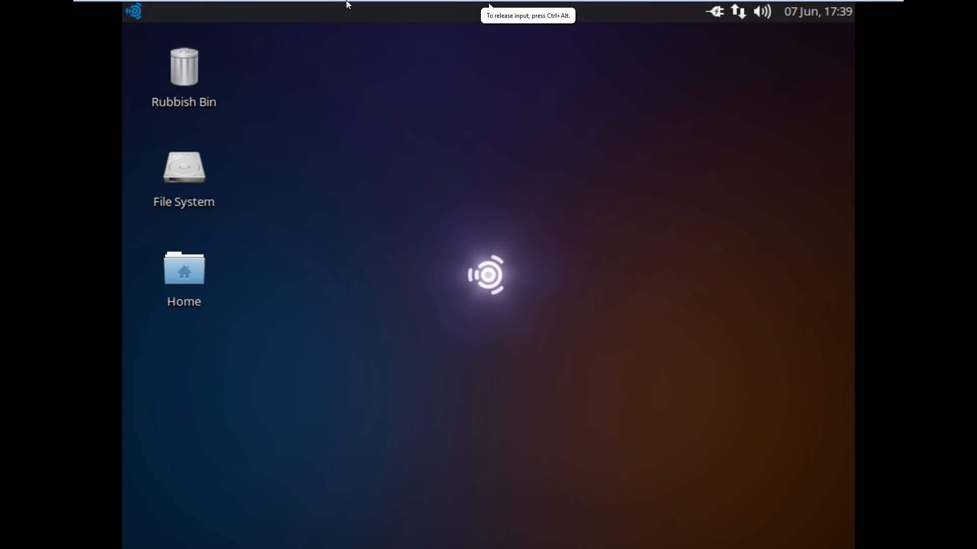
{"action": "left_click", "coordinate": [146, 7]}
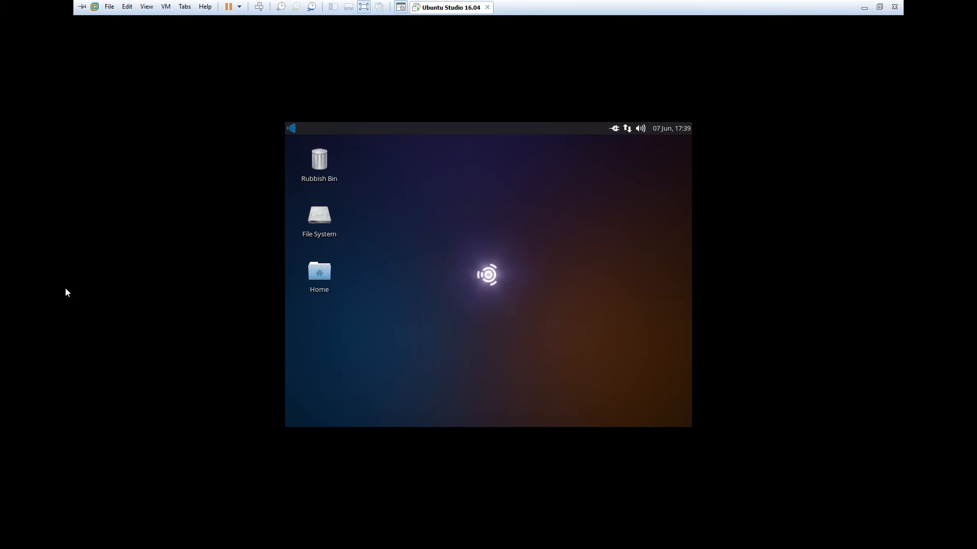
- Bring up the desktop's right-click context menu, dismissing it once and reopening it
{"action": "right_click", "coordinate": [539, 324]}
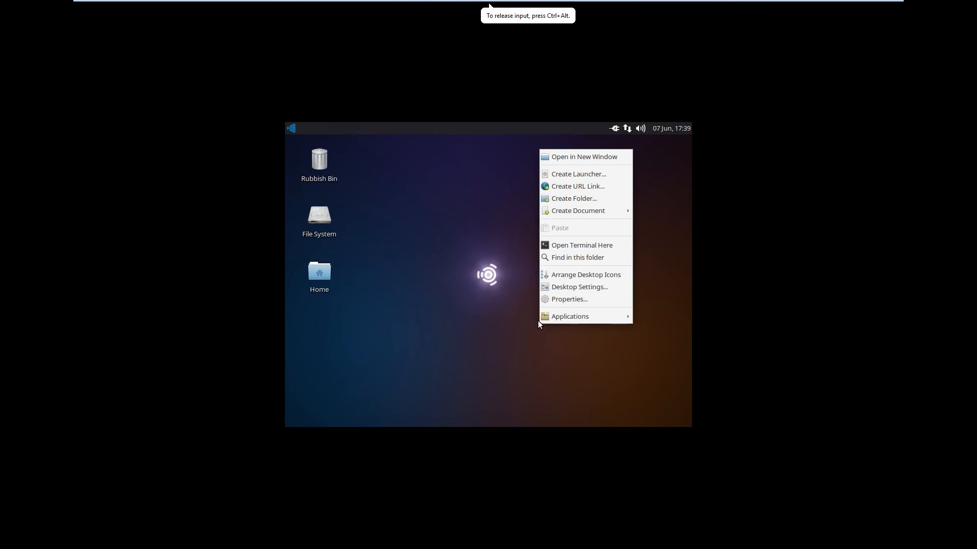
{"action": "left_click", "coordinate": [569, 317]}
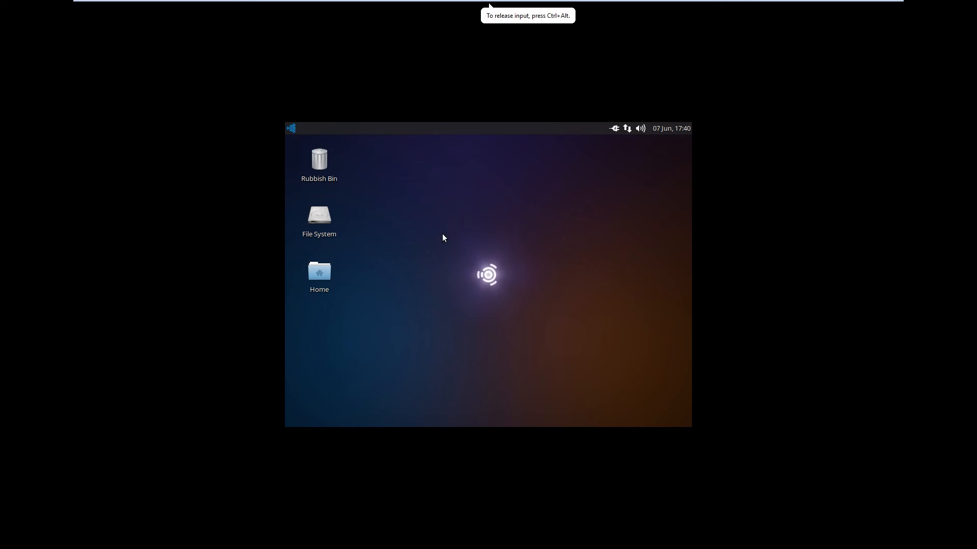
{"action": "right_click", "coordinate": [442, 238]}
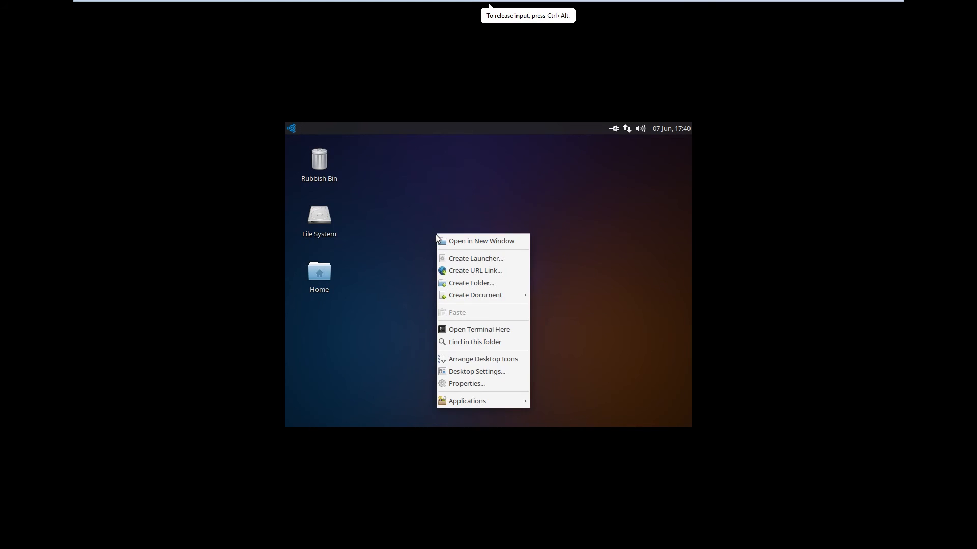
{"action": "mouse_move", "coordinate": [493, 383]}
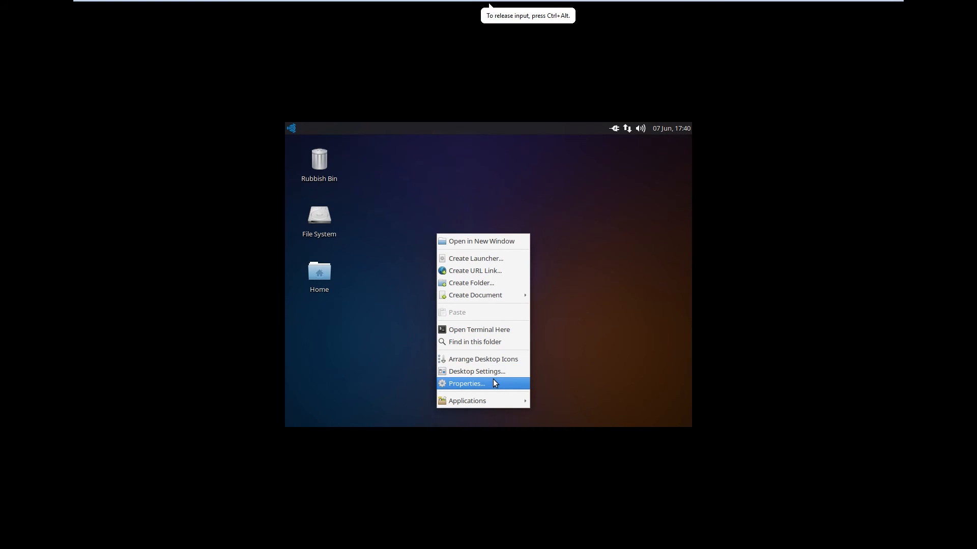
- Review Desktop Settings, checking the Menus tab and returning to Background
{"action": "left_click", "coordinate": [466, 384]}
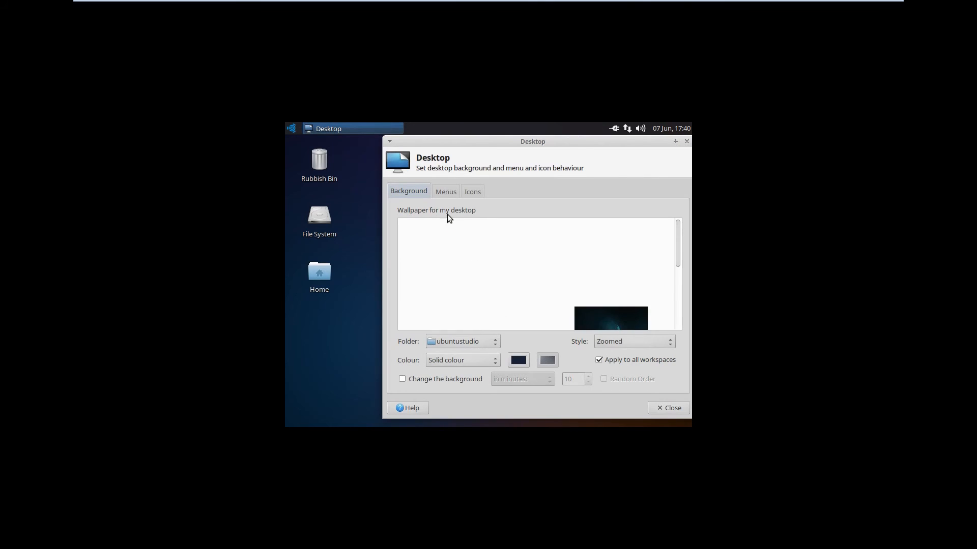
{"action": "left_click", "coordinate": [446, 191]}
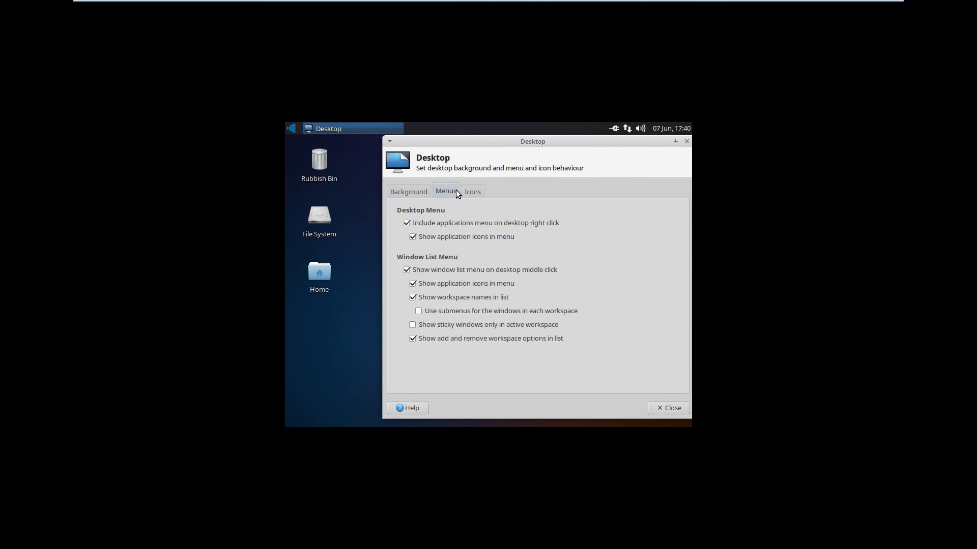
{"action": "left_click", "coordinate": [408, 191]}
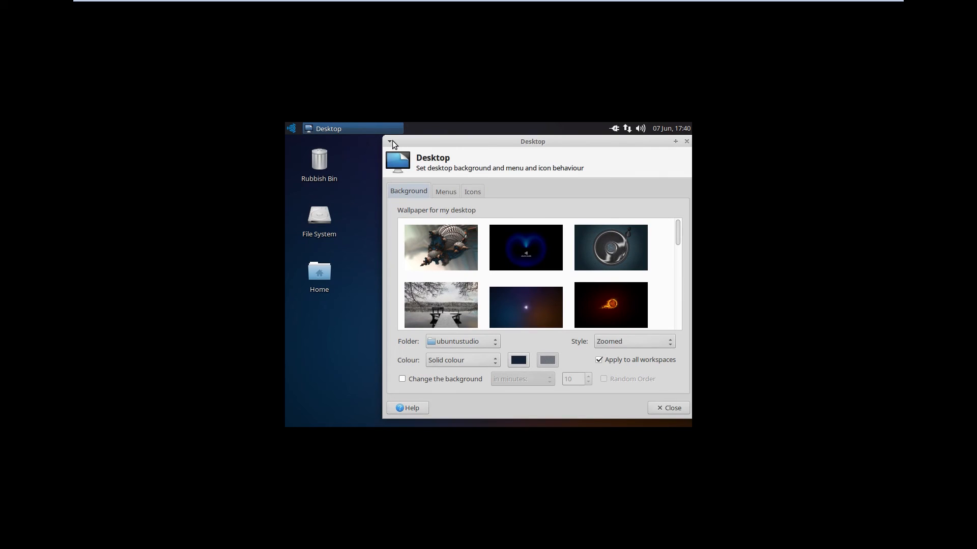
- Close the Desktop Settings window from its window menu
{"action": "left_click", "coordinate": [391, 142]}
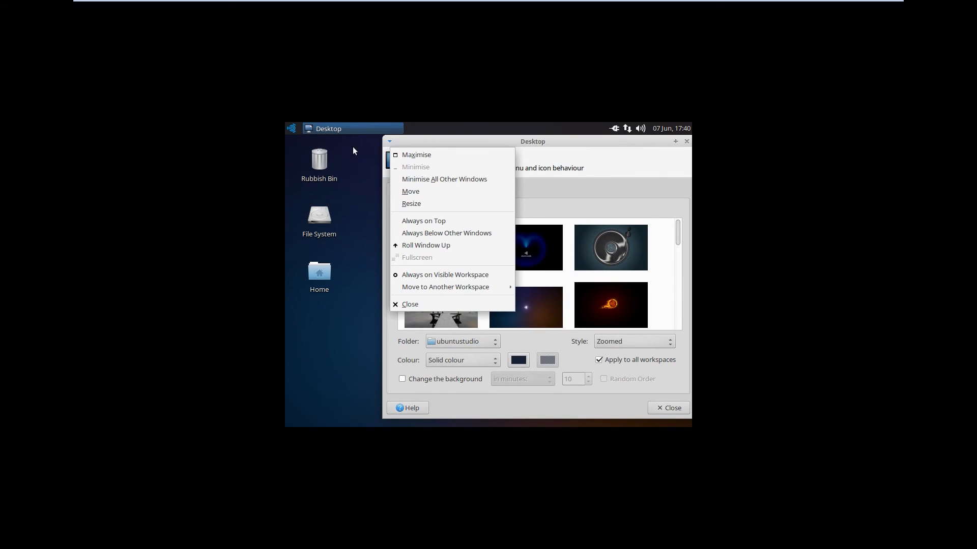
{"action": "left_click", "coordinate": [409, 305]}
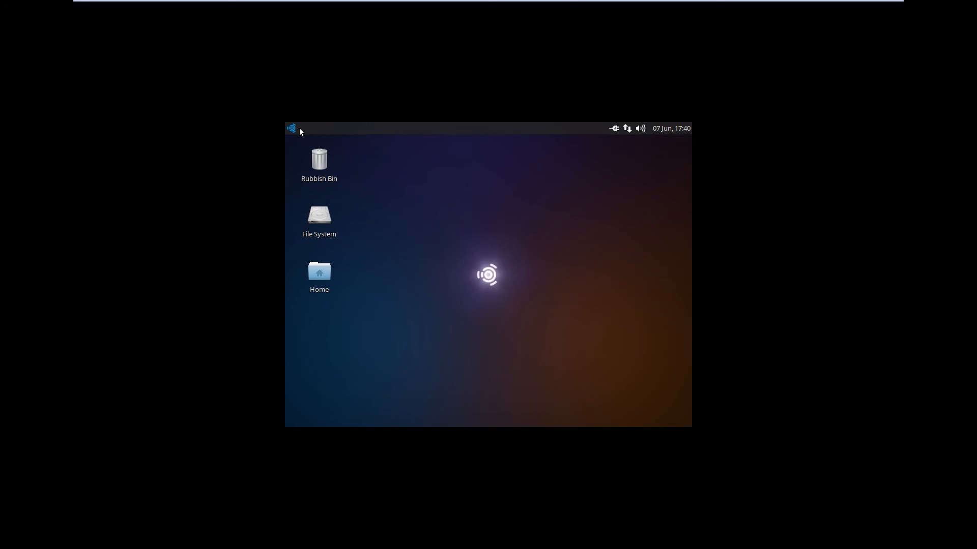
- Show the Whisker applications menu with its System category tools
{"action": "left_click", "coordinate": [291, 128]}
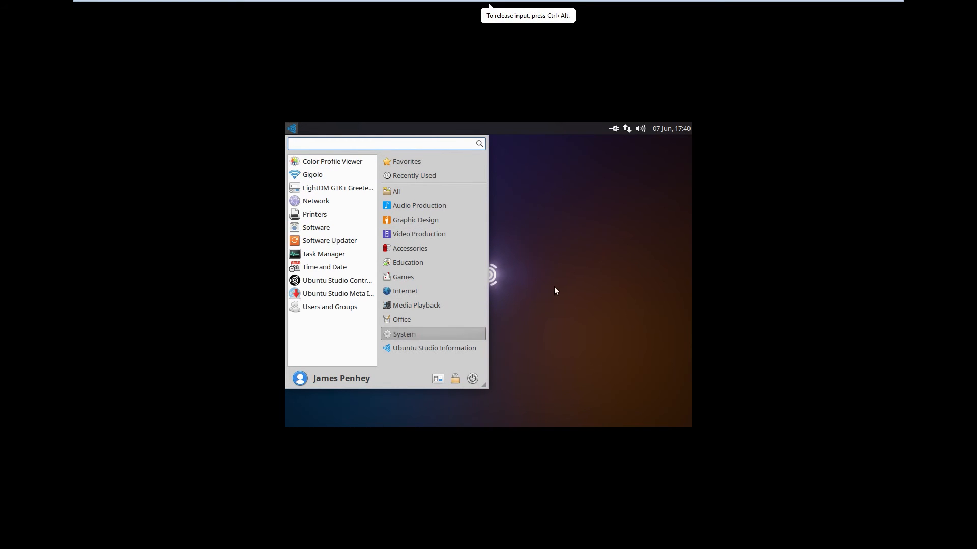
{"action": "mouse_move", "coordinate": [338, 293]}
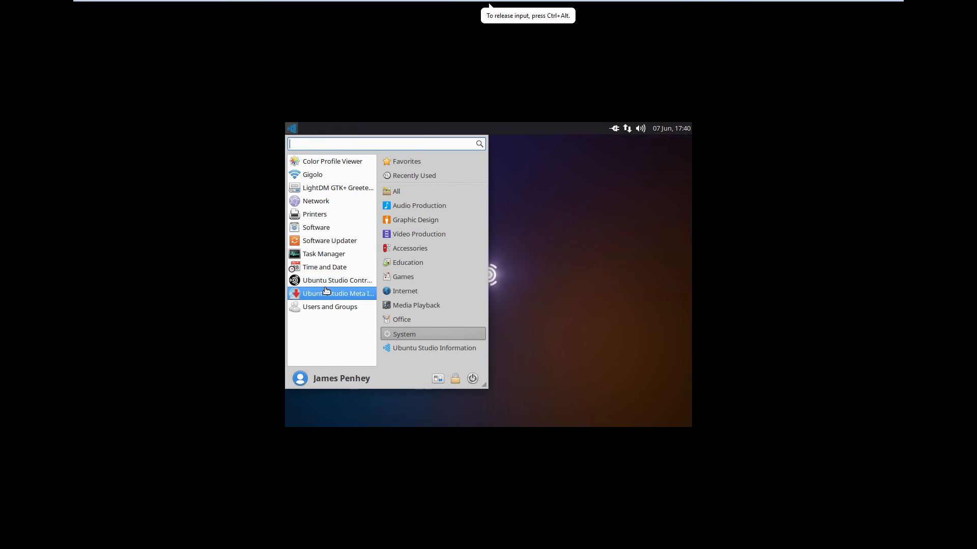
{"action": "mouse_move", "coordinate": [337, 188]}
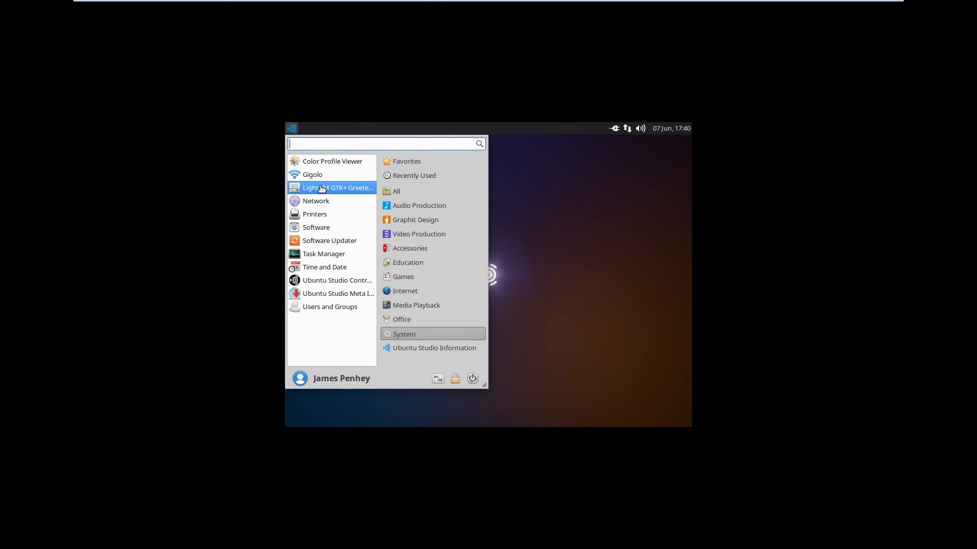
{"action": "mouse_move", "coordinate": [329, 307]}
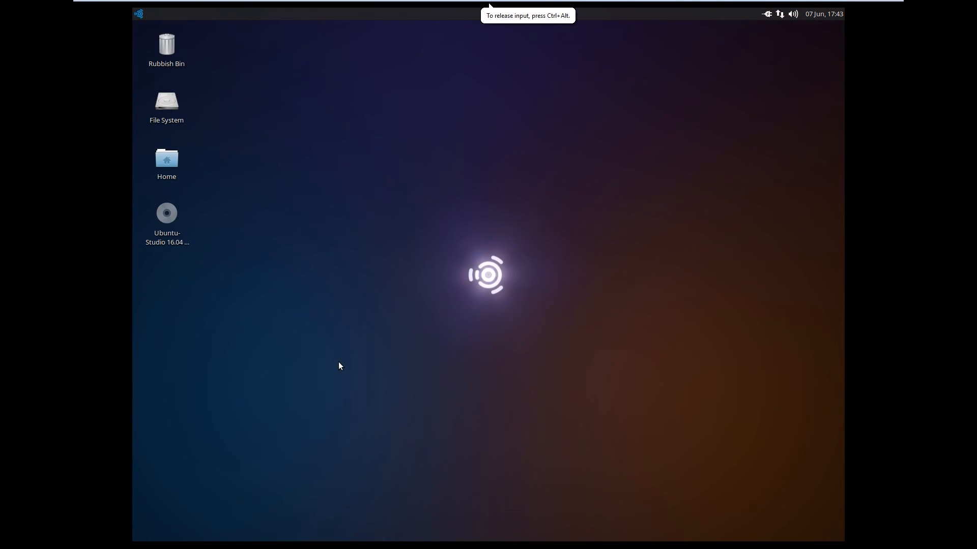
{"action": "mouse_move", "coordinate": [324, 302]}
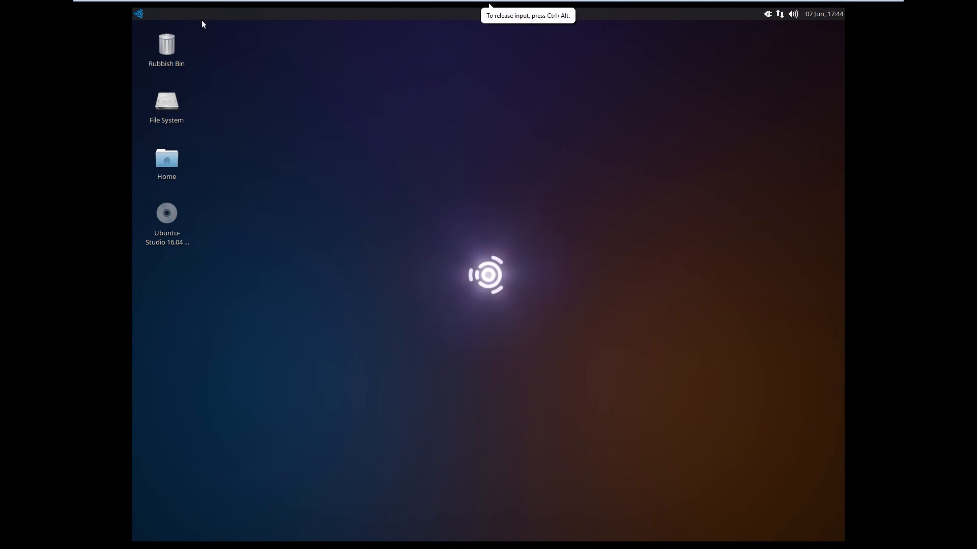
{"action": "left_click", "coordinate": [137, 14]}
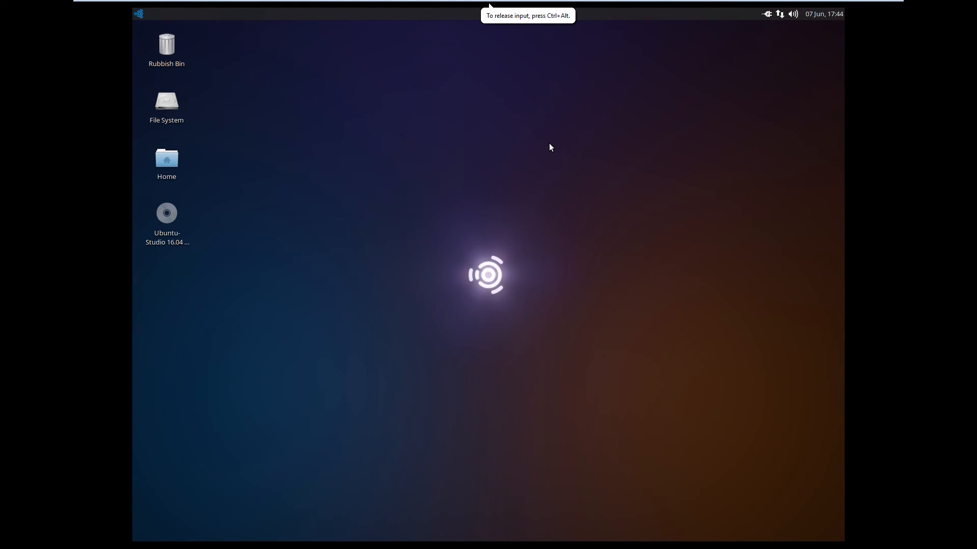
{"action": "mouse_move", "coordinate": [491, 128]}
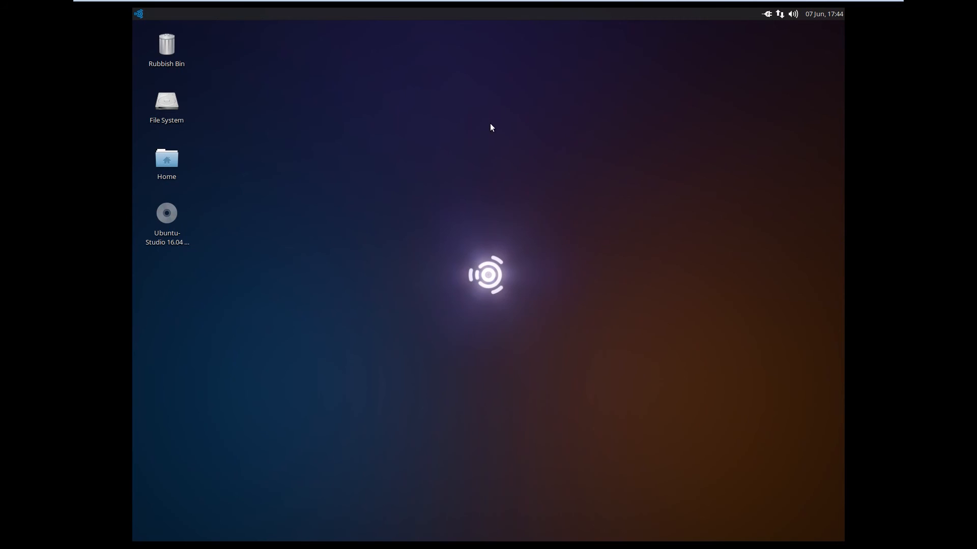
{"action": "mouse_move", "coordinate": [474, 115]}
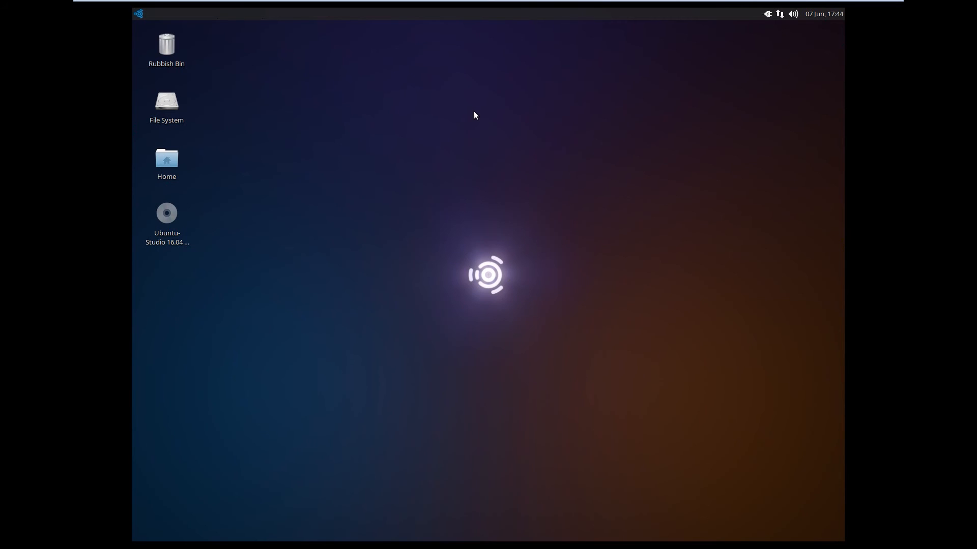
{"action": "mouse_move", "coordinate": [488, 302]}
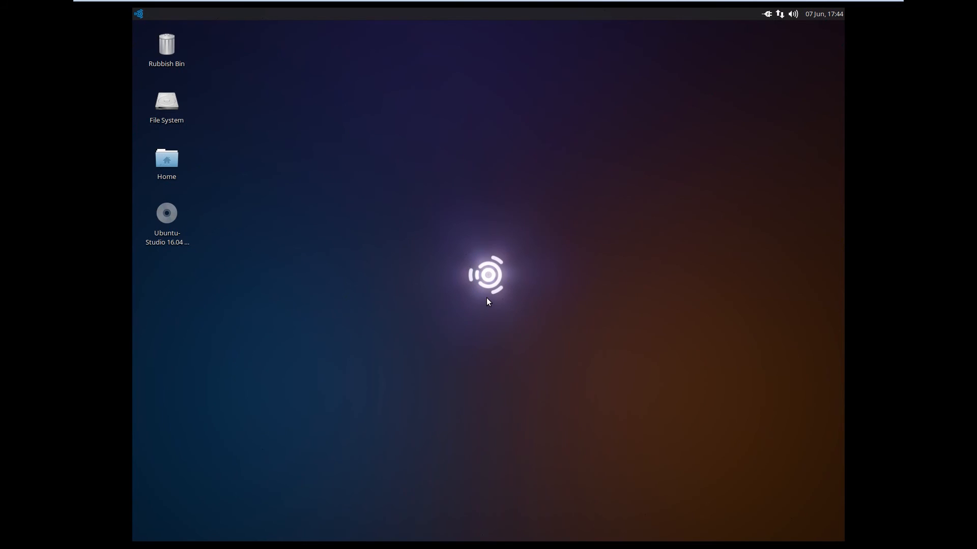
{"action": "mouse_move", "coordinate": [529, 284]}
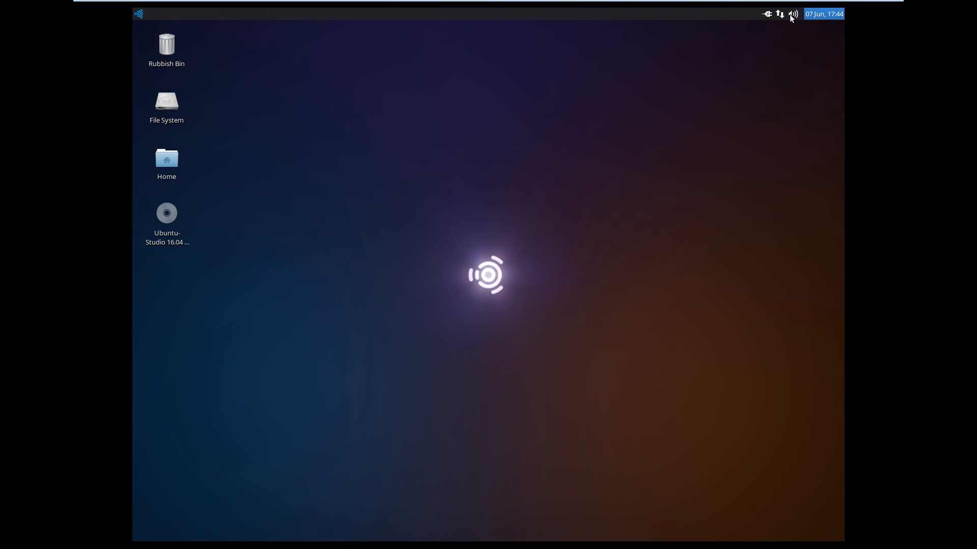
{"action": "left_click", "coordinate": [766, 14]}
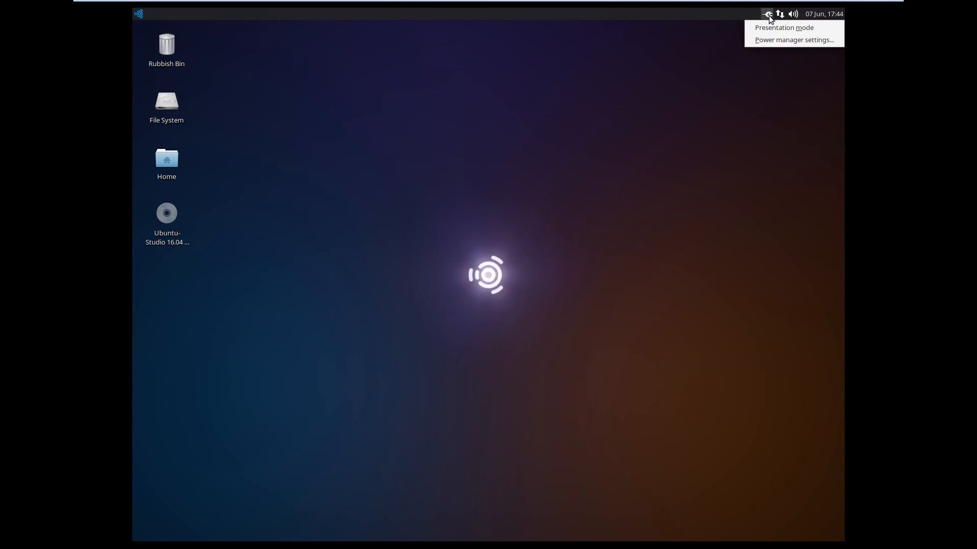
{"action": "left_click", "coordinate": [779, 13]}
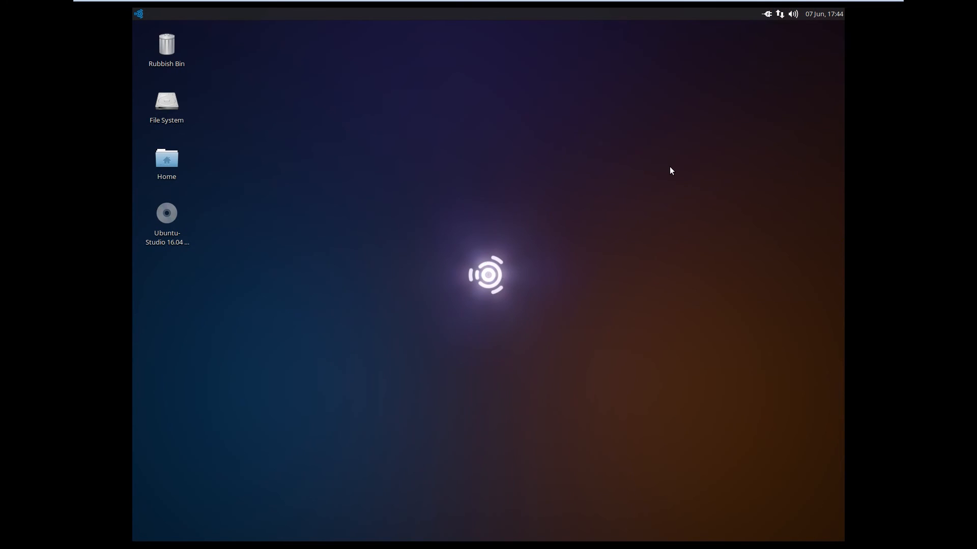
{"action": "left_click", "coordinate": [139, 13]}
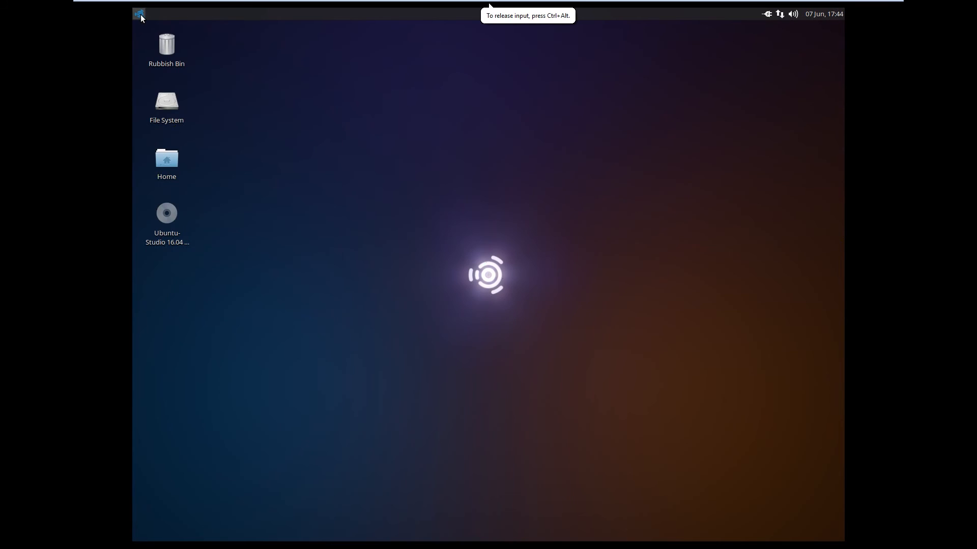
- Browse the application categories through Education and back to Favorites
{"action": "left_click", "coordinate": [138, 13]}
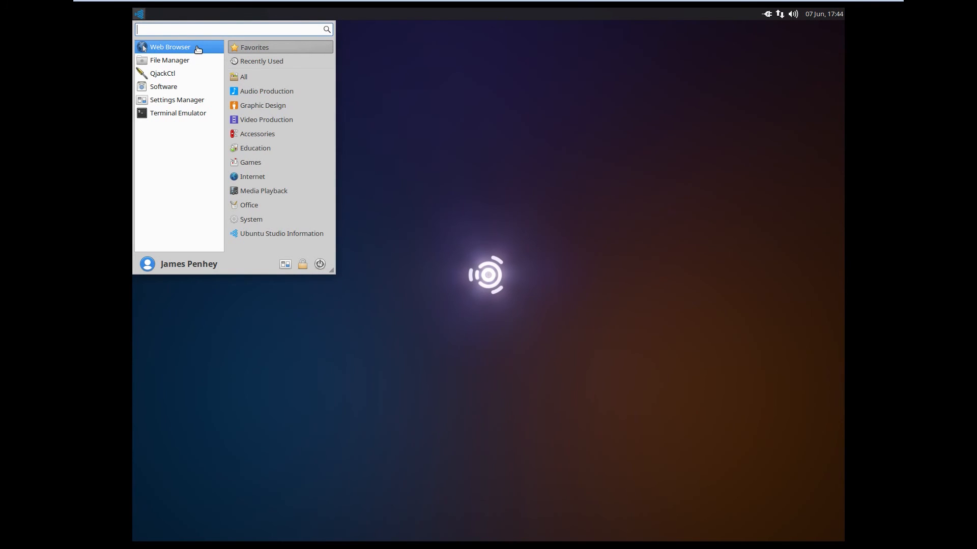
{"action": "mouse_move", "coordinate": [243, 76]}
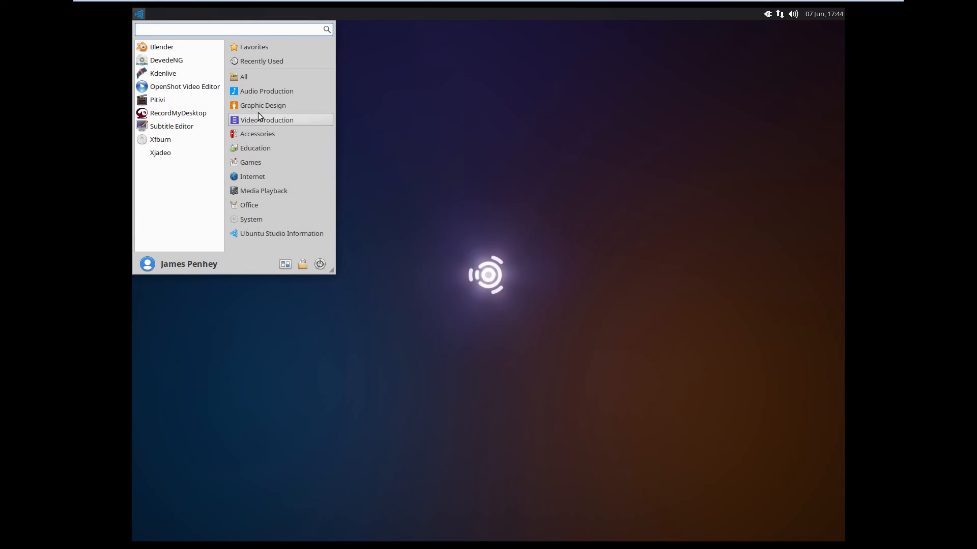
{"action": "mouse_move", "coordinate": [261, 105]}
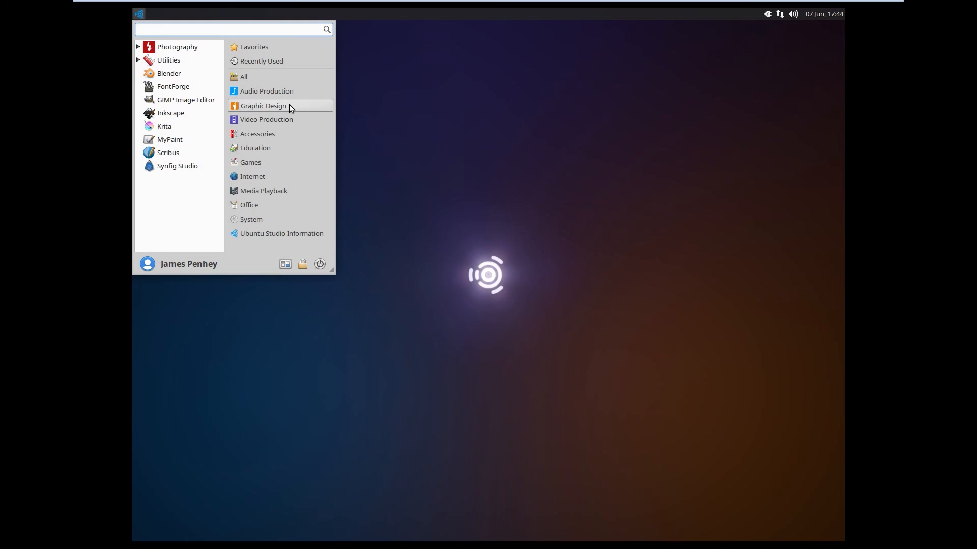
{"action": "mouse_move", "coordinate": [271, 149]}
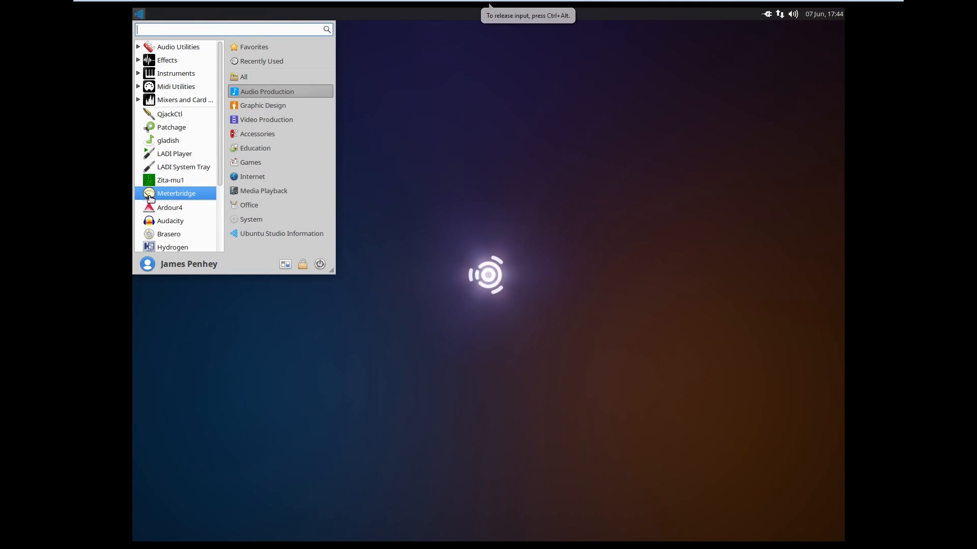
{"action": "mouse_move", "coordinate": [248, 205]}
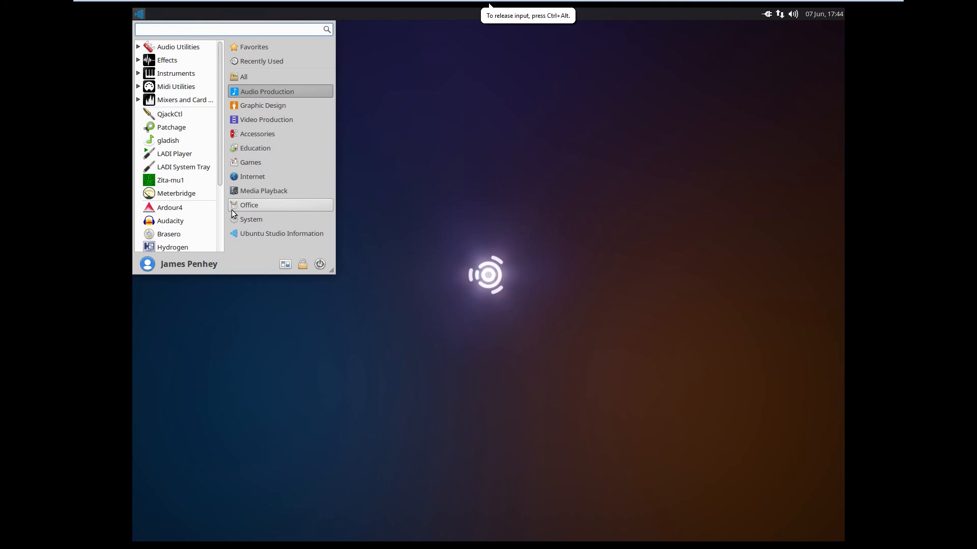
{"action": "mouse_move", "coordinate": [268, 218]}
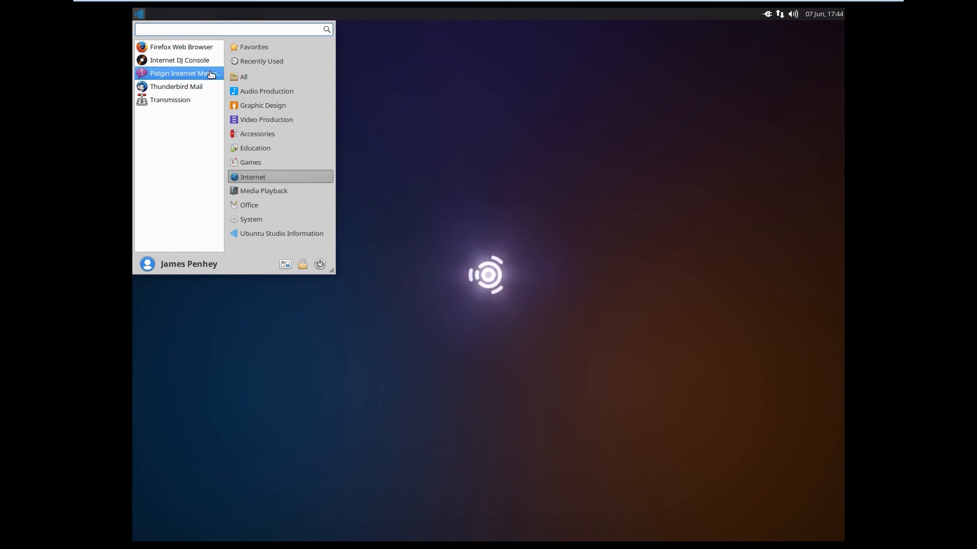
{"action": "mouse_move", "coordinate": [250, 162]}
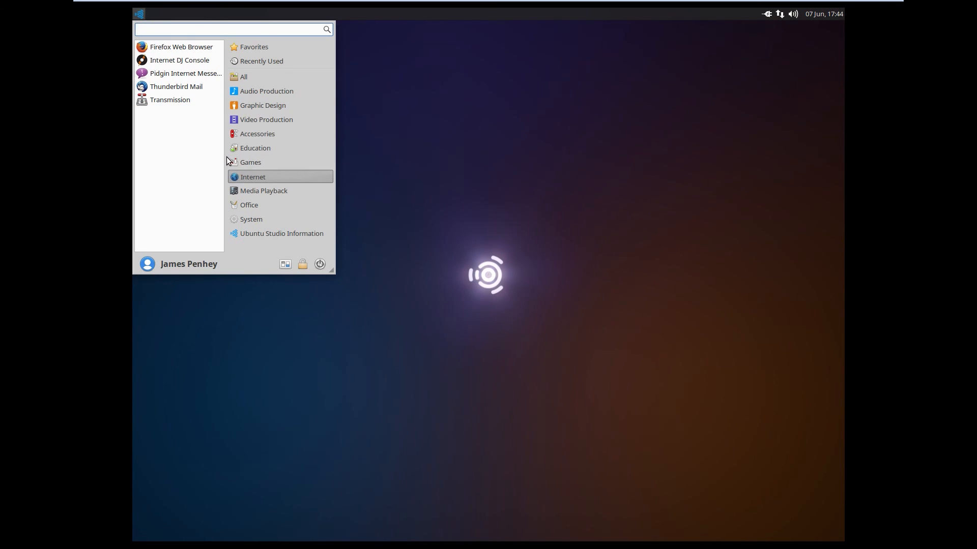
{"action": "left_click", "coordinate": [254, 149]}
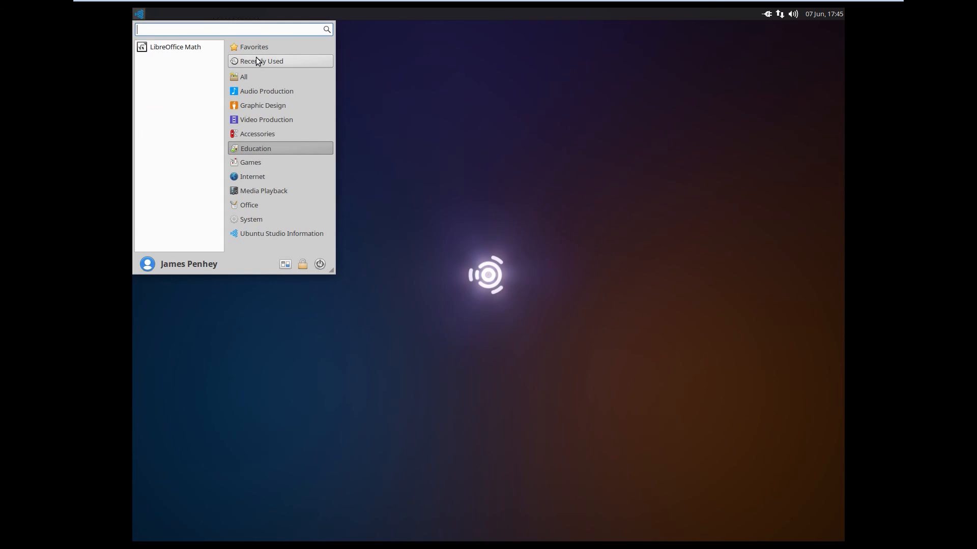
{"action": "left_click", "coordinate": [254, 47]}
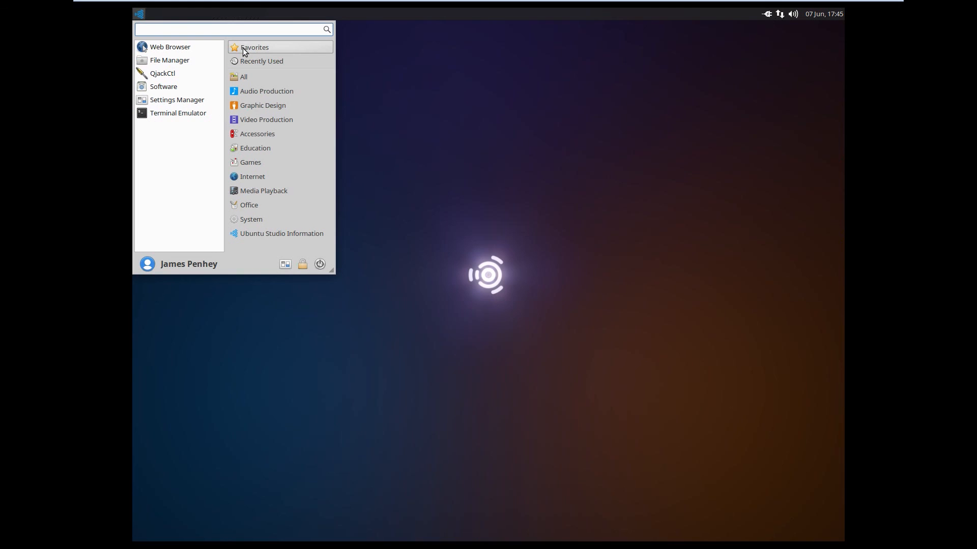
{"action": "mouse_move", "coordinate": [266, 251]}
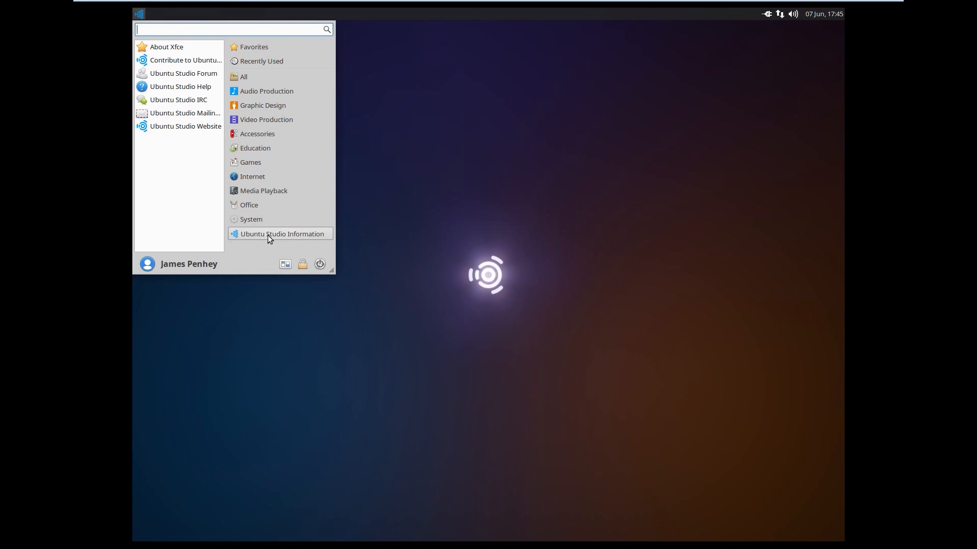
{"action": "mouse_move", "coordinate": [270, 220]}
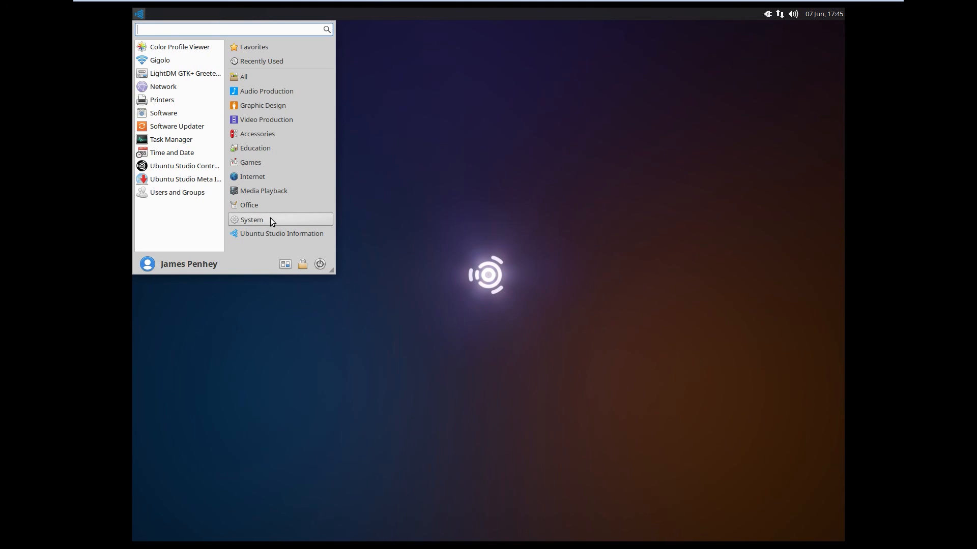
{"action": "mouse_move", "coordinate": [184, 179]}
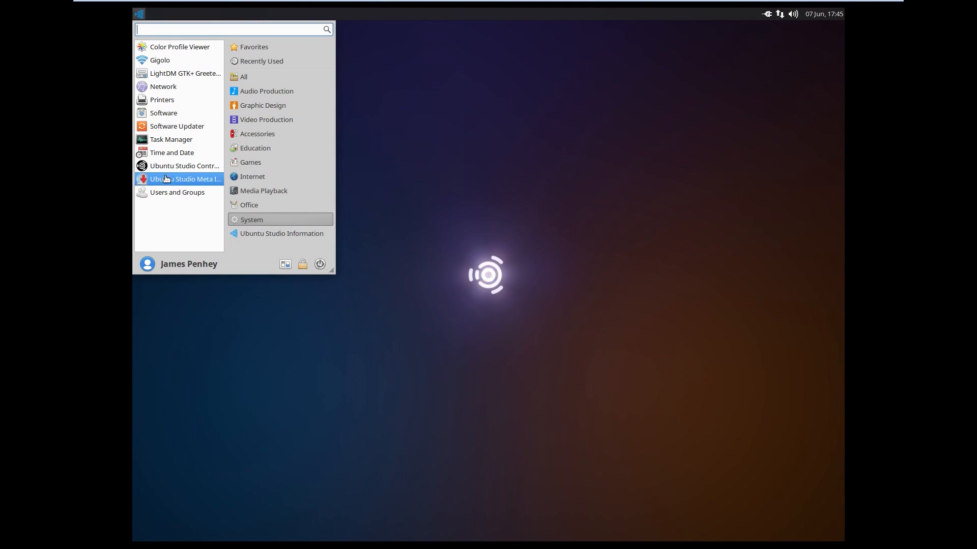
{"action": "mouse_move", "coordinate": [160, 60]}
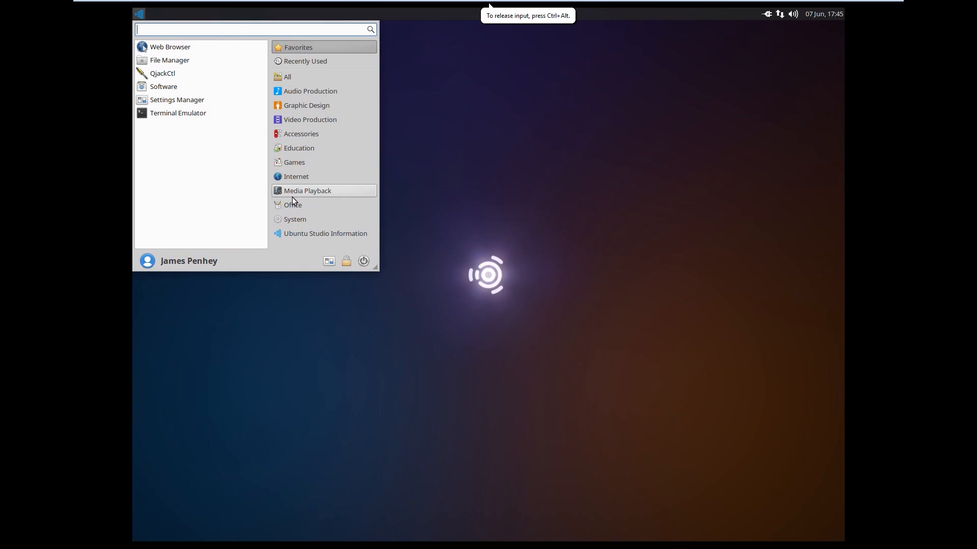
- Launch Settings Manager from Favorites and scroll through its personal and hardware settings
{"action": "left_click", "coordinate": [176, 100]}
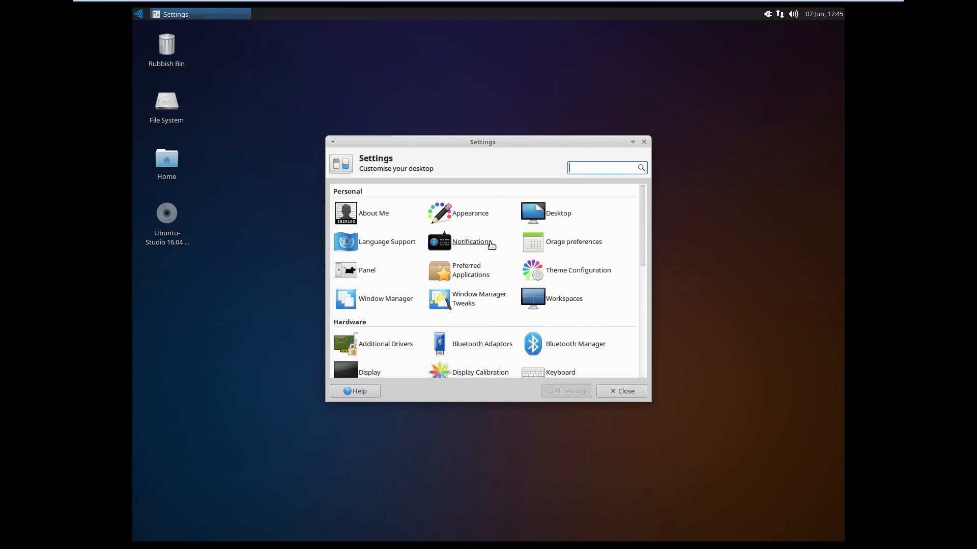
{"action": "scroll", "scroll_direction": "down", "scroll_amount": 3}
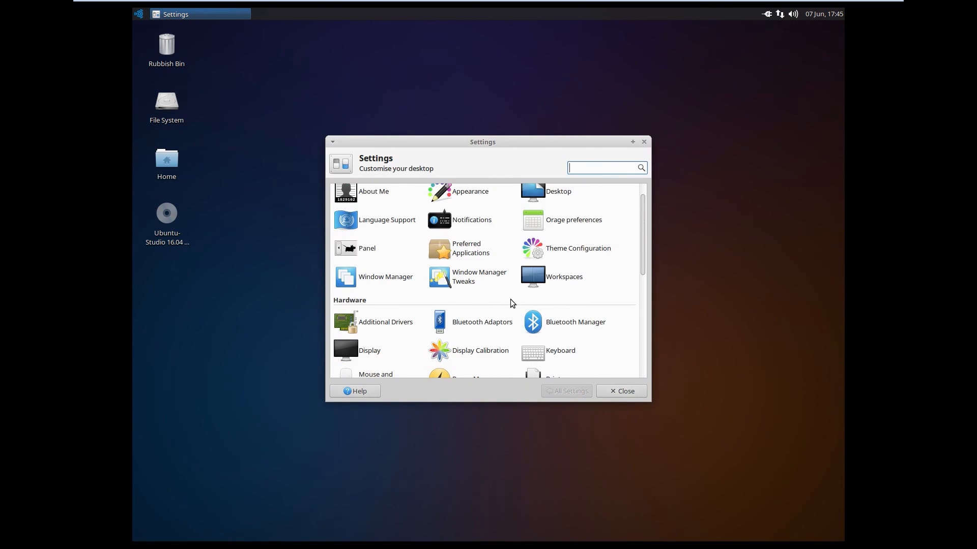
{"action": "scroll", "scroll_direction": "down", "scroll_amount": 3}
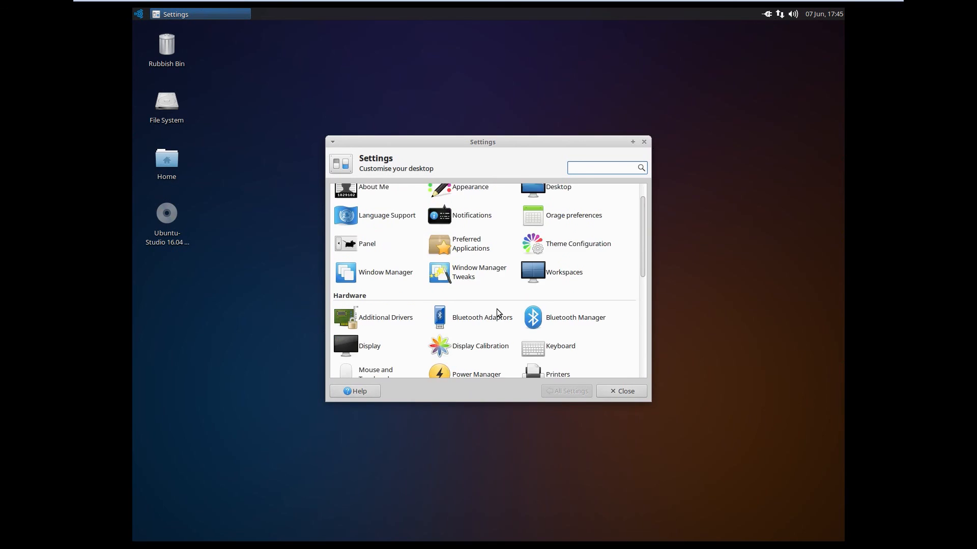